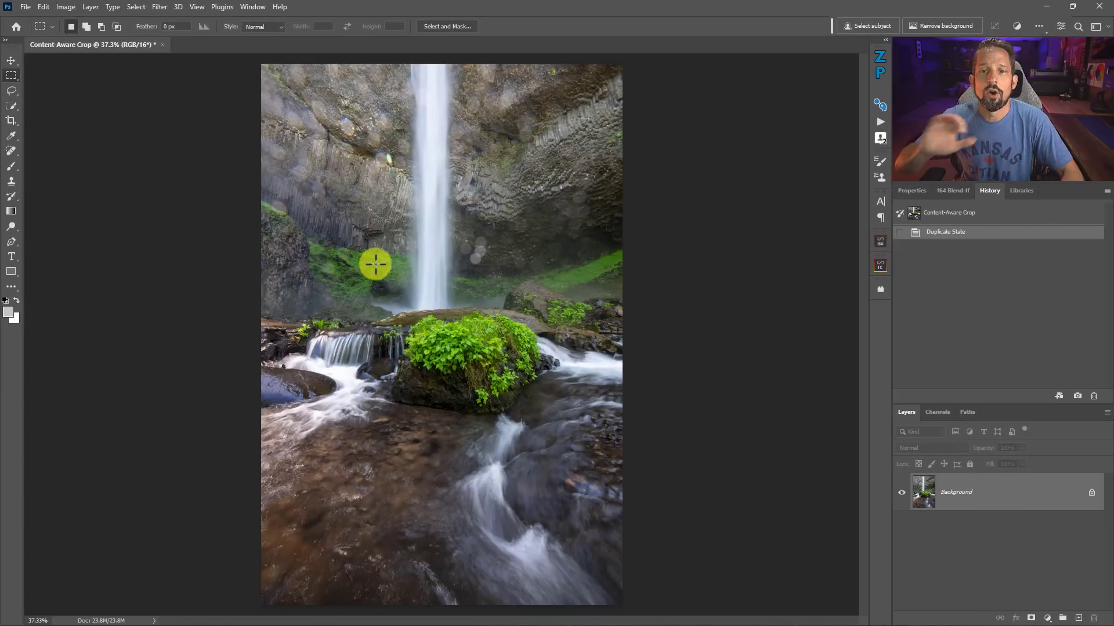
pyautogui.moveTo(318, 131)
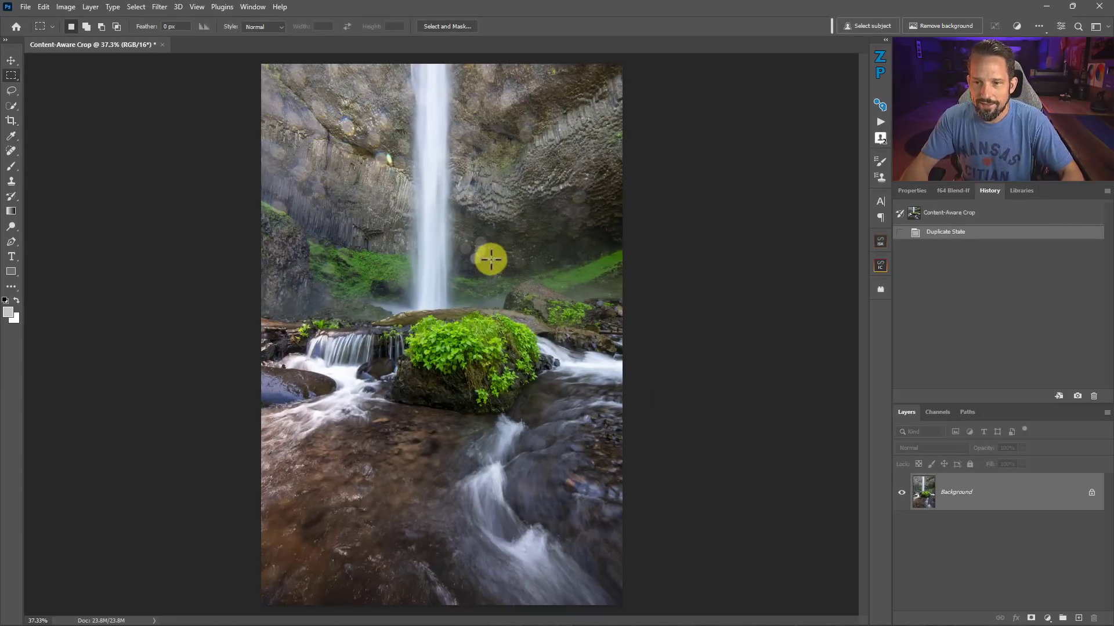
pyautogui.moveTo(298, 154)
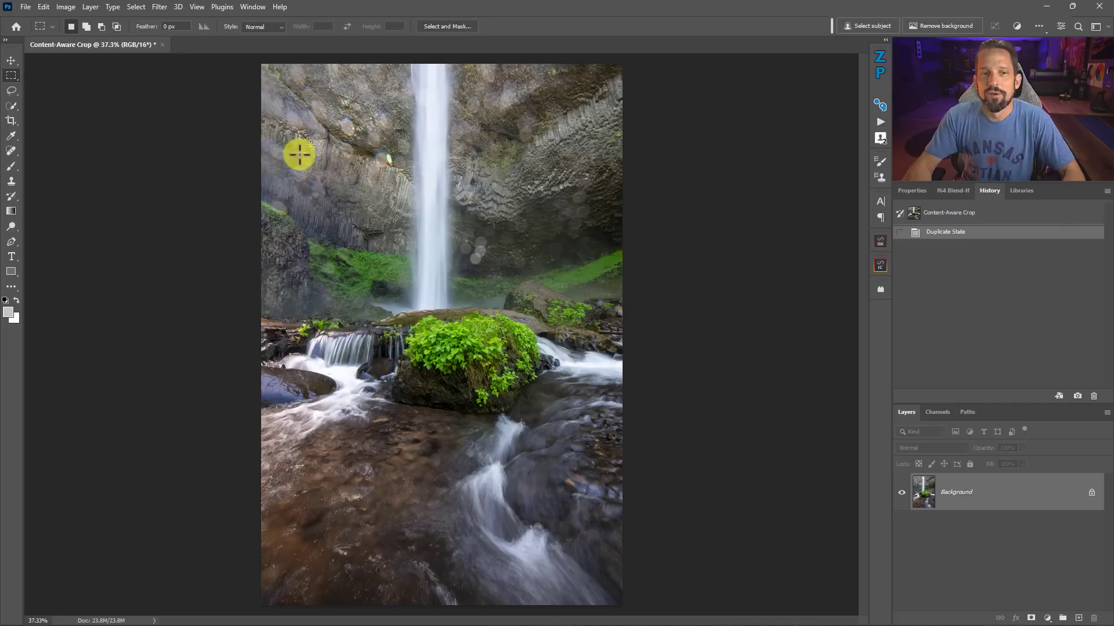
pyautogui.moveTo(226, 105)
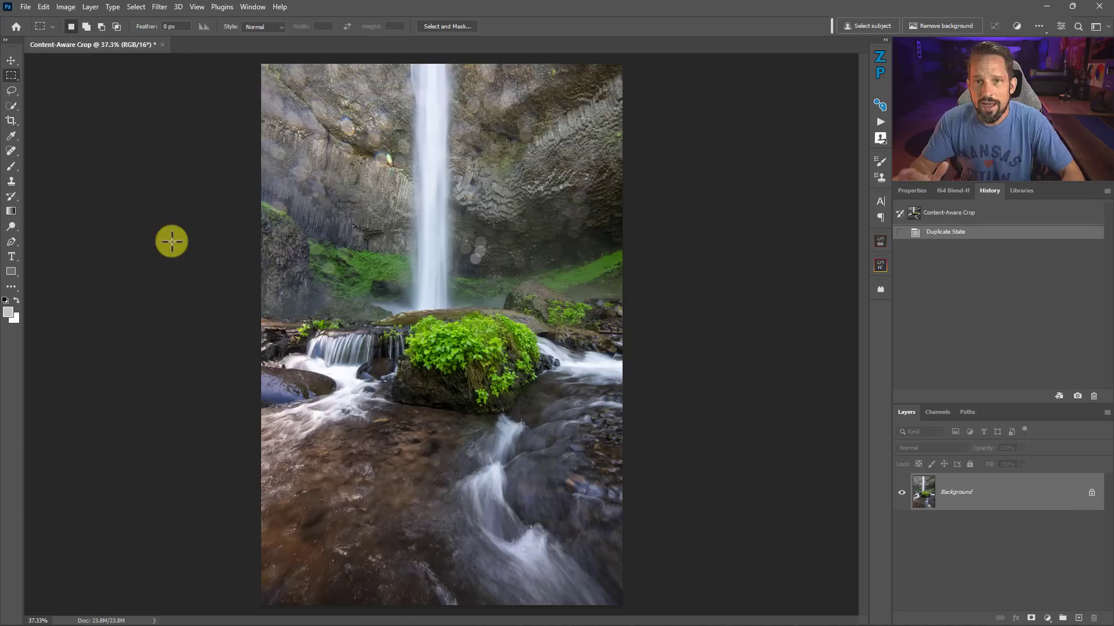
pyautogui.moveTo(160, 225)
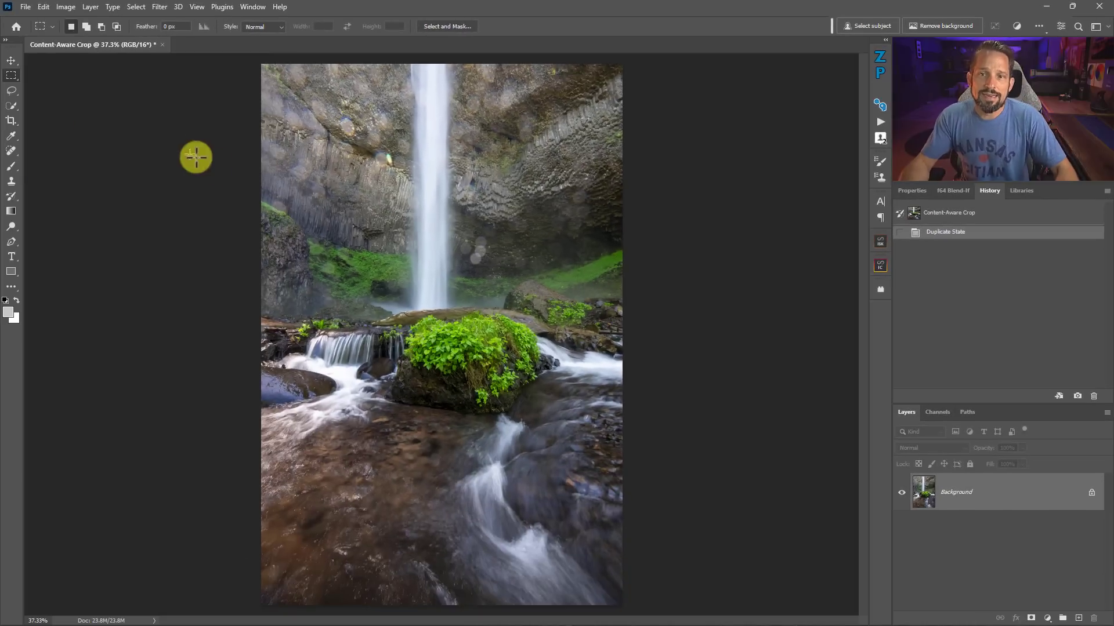
pyautogui.moveTo(227, 175)
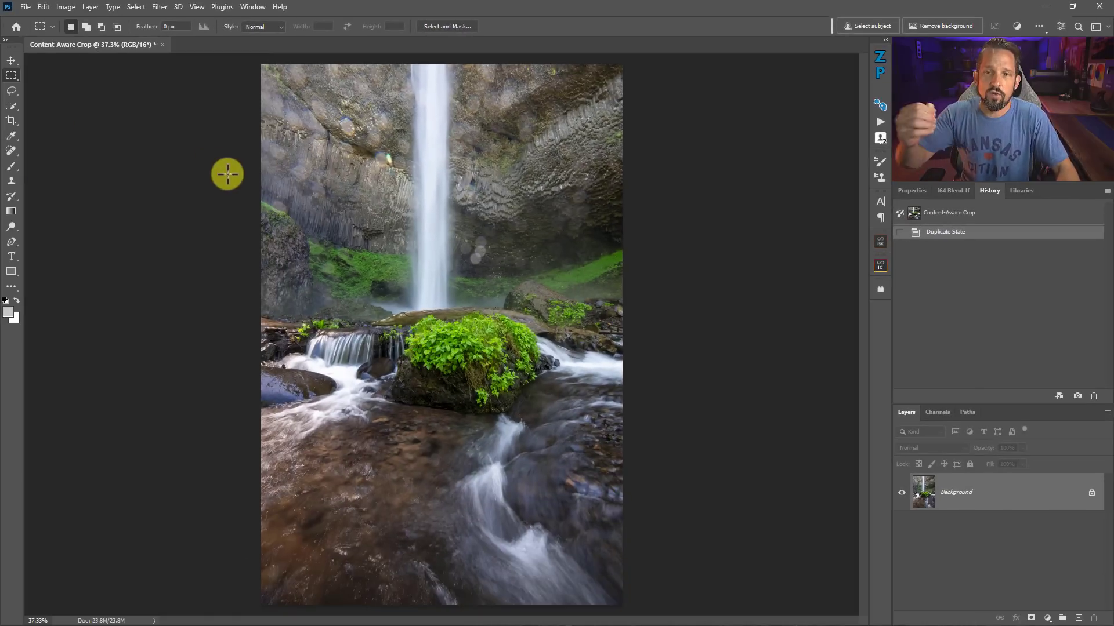
pyautogui.moveTo(11, 157)
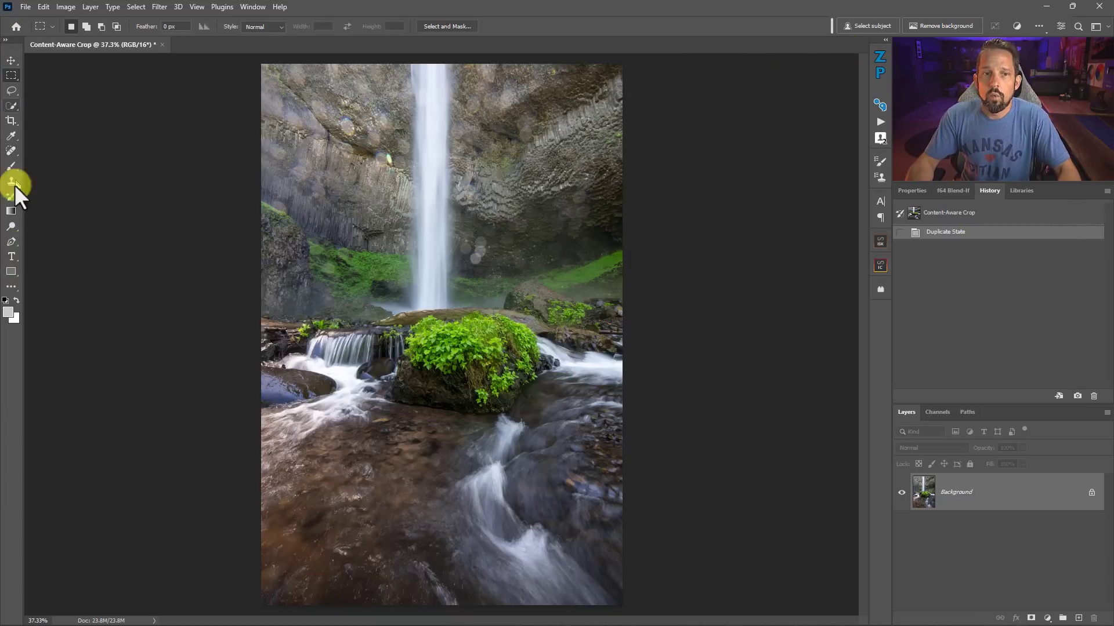
pyautogui.moveTo(10, 168)
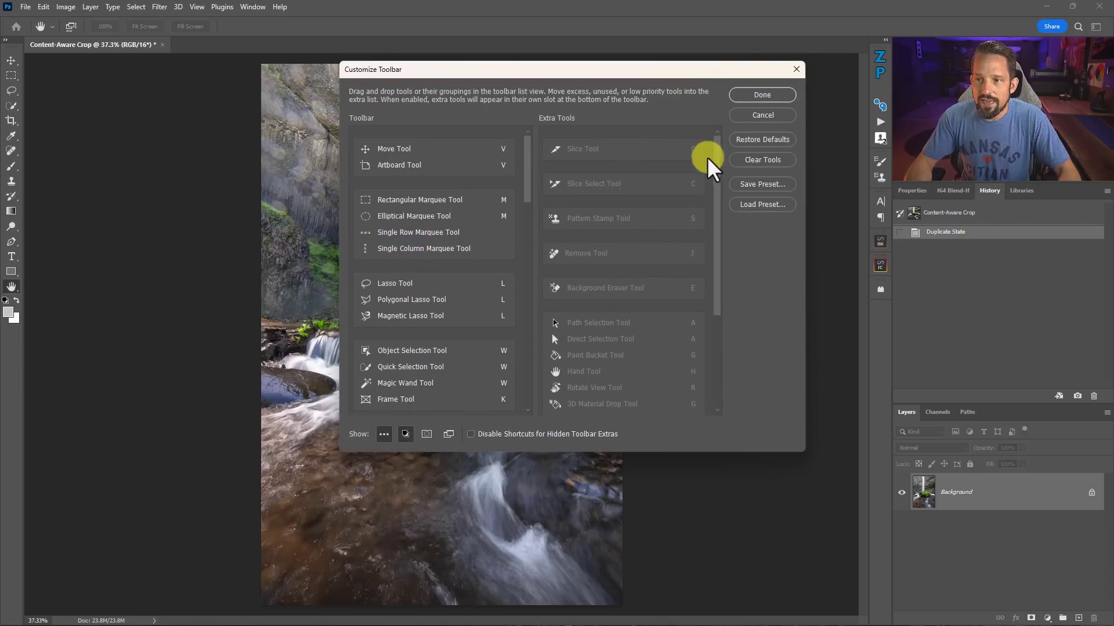
# - Move the Remove Tool into its own toolbar group, separate from the healing tools, and confirm with Done
pyautogui.scroll(-3)
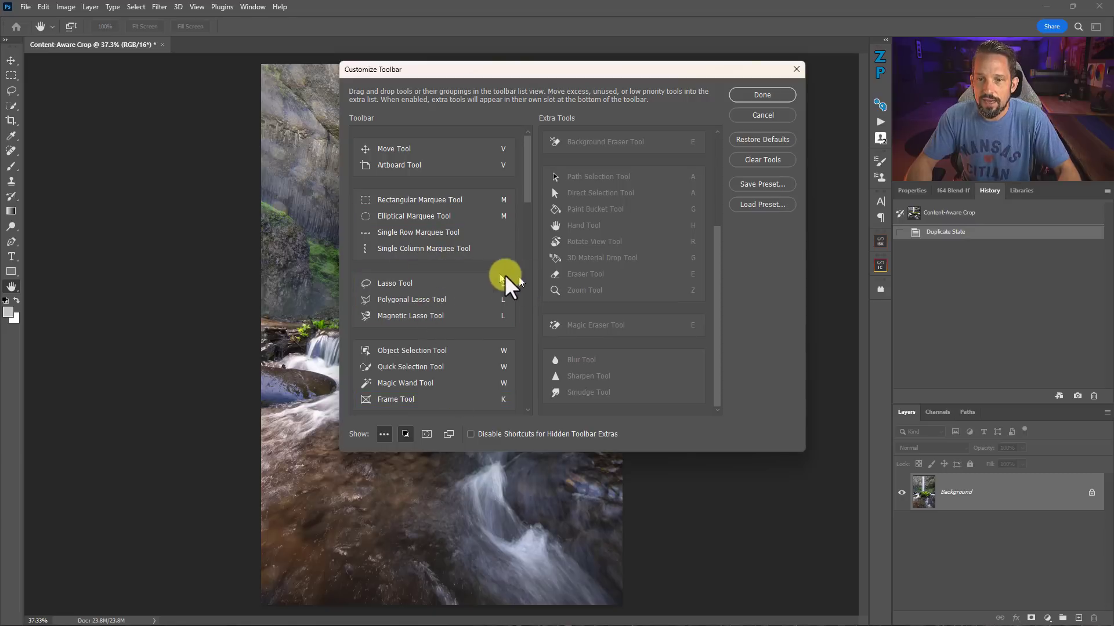
pyautogui.moveTo(433, 165)
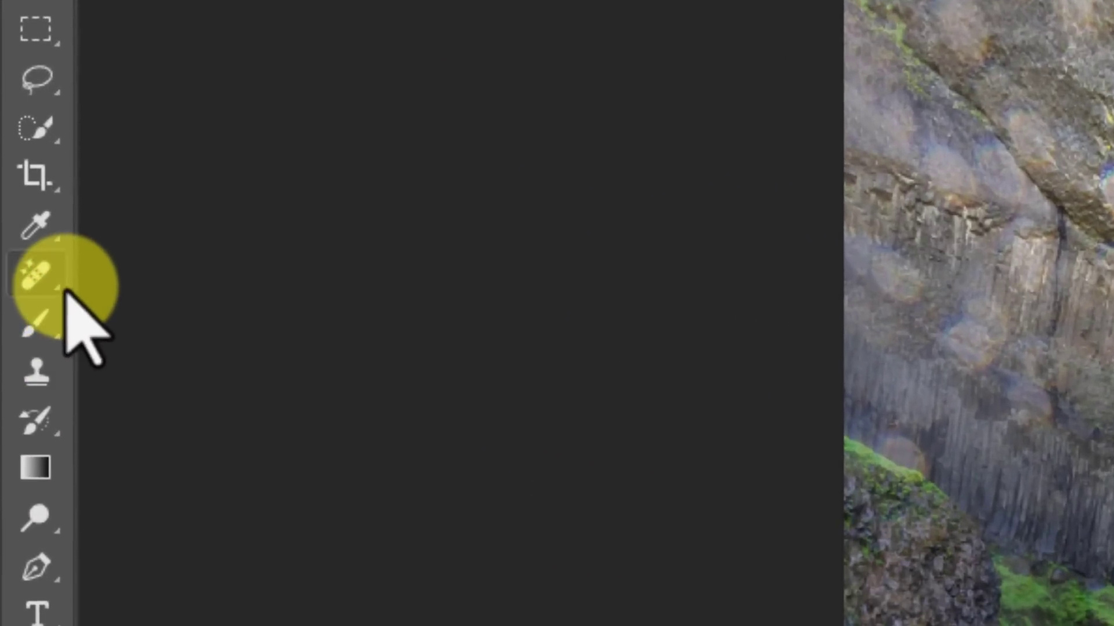
pyautogui.click(36, 277)
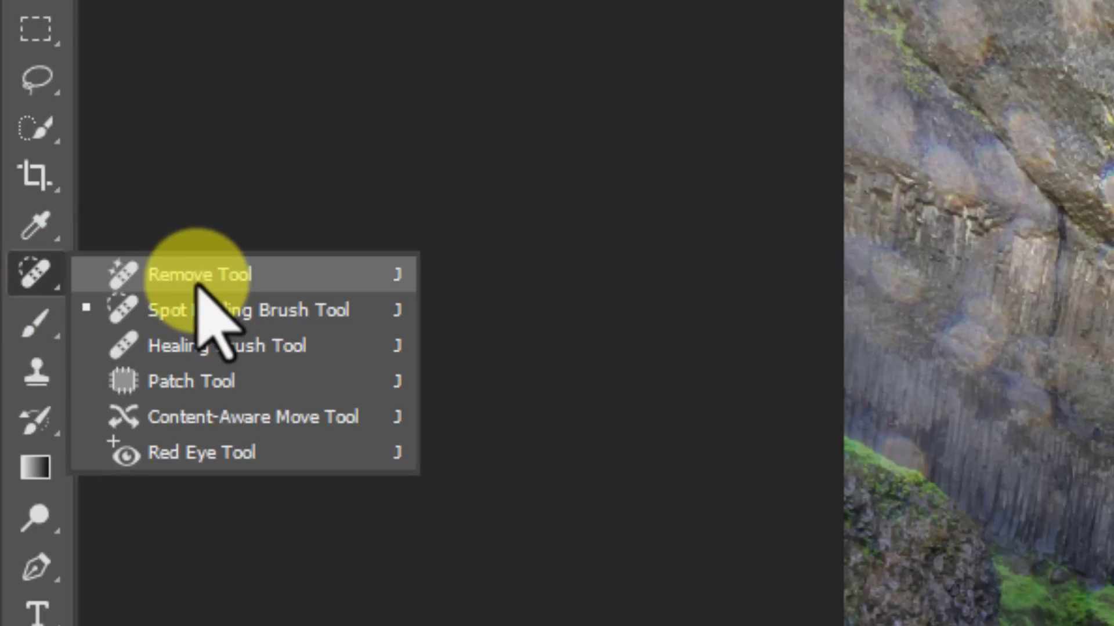
pyautogui.click(199, 275)
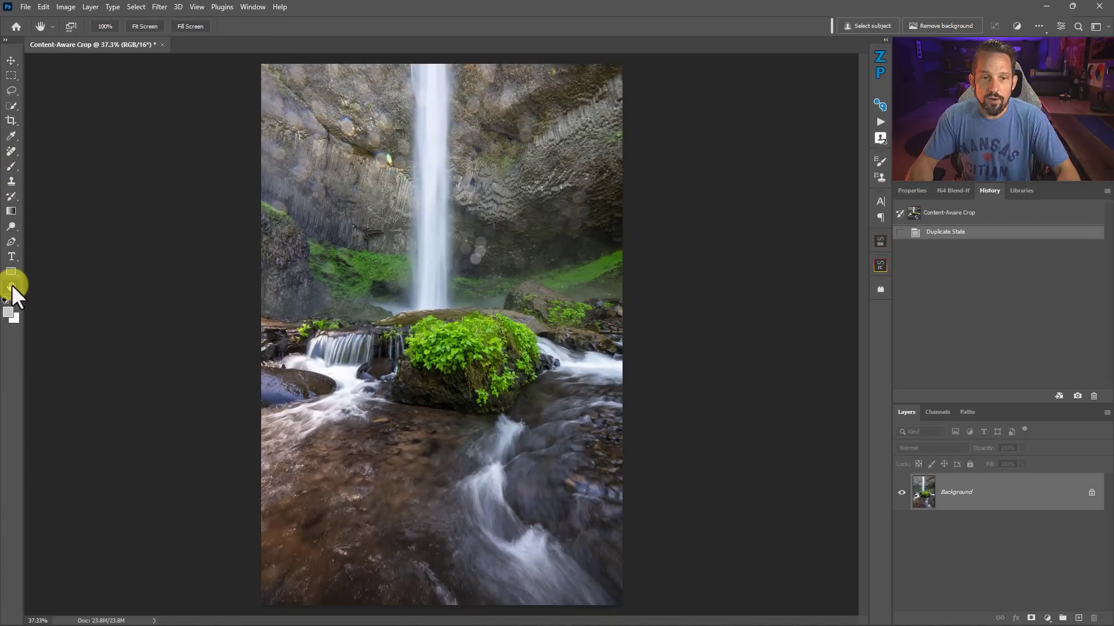
pyautogui.moveTo(44, 291)
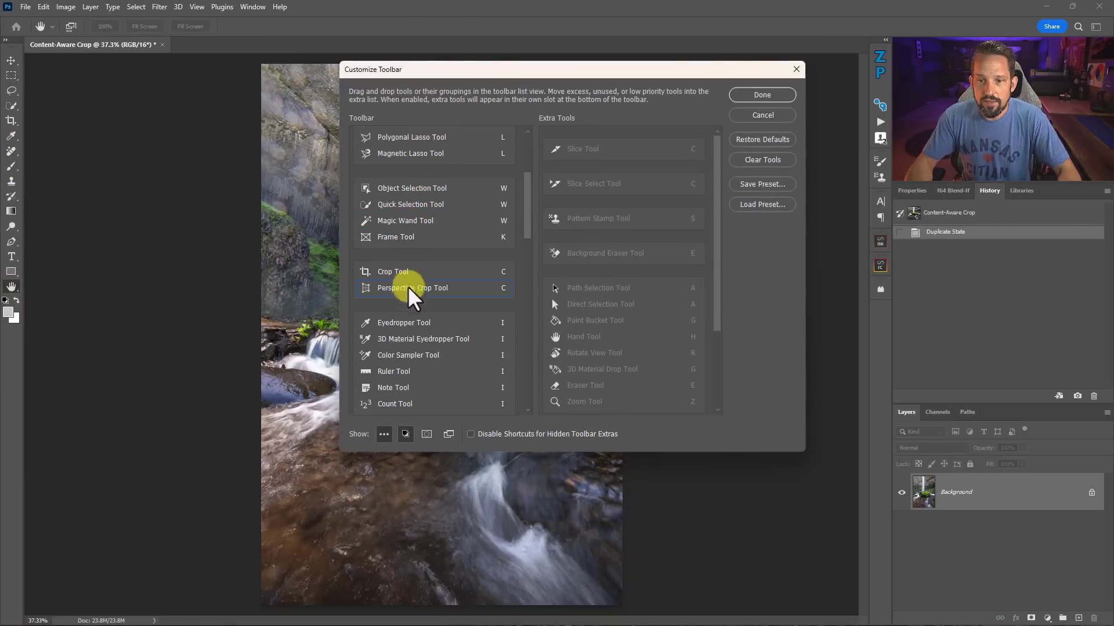
pyautogui.scroll(-3)
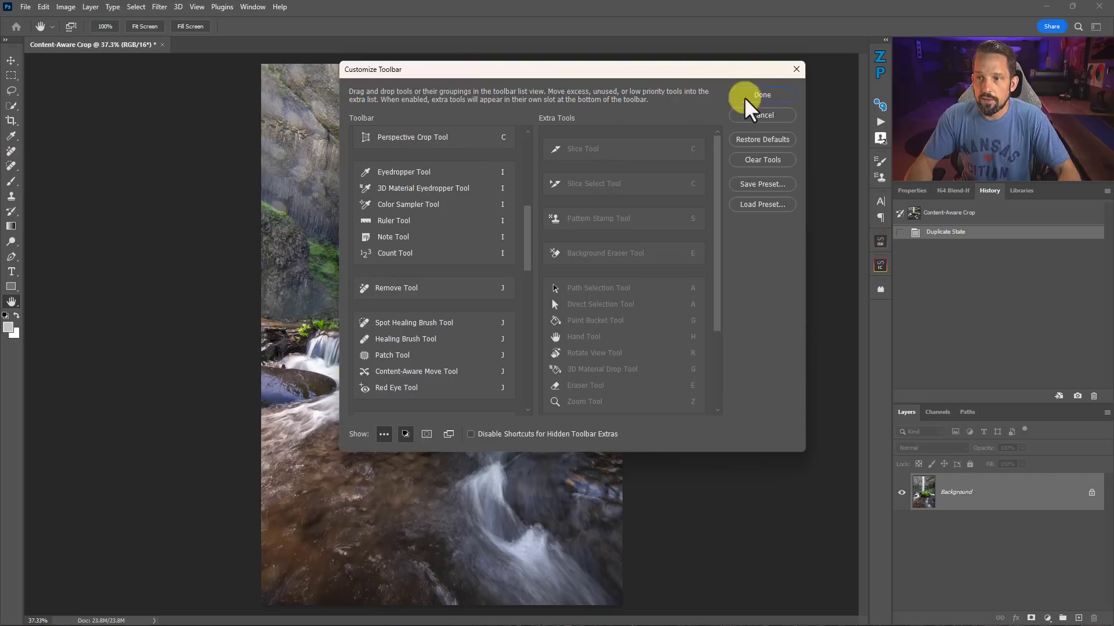
pyautogui.click(761, 94)
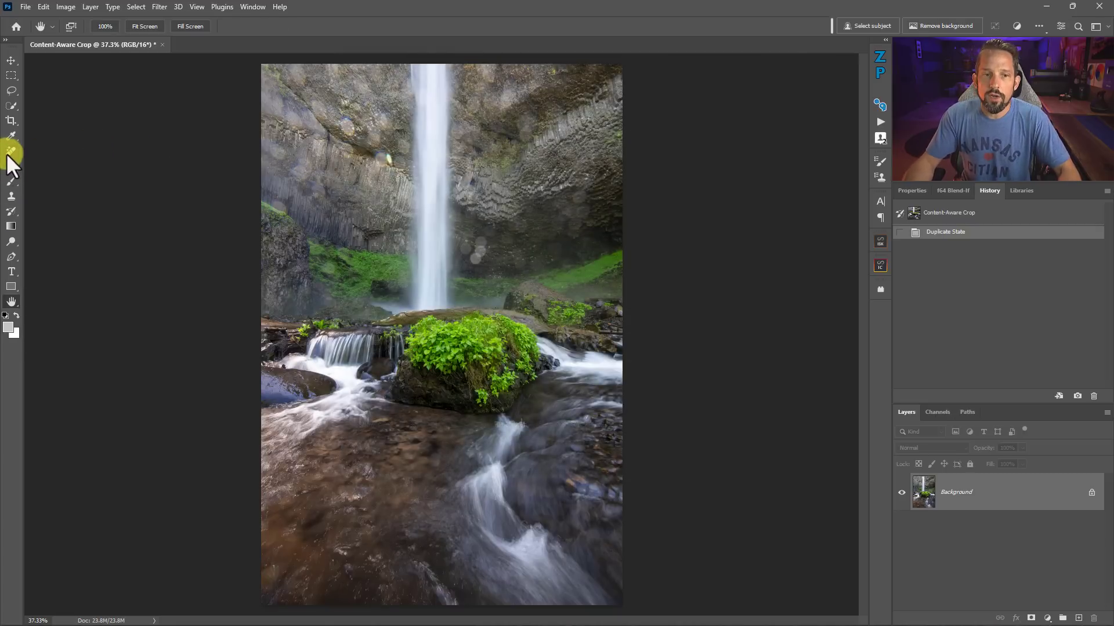
pyautogui.moveTo(12, 151)
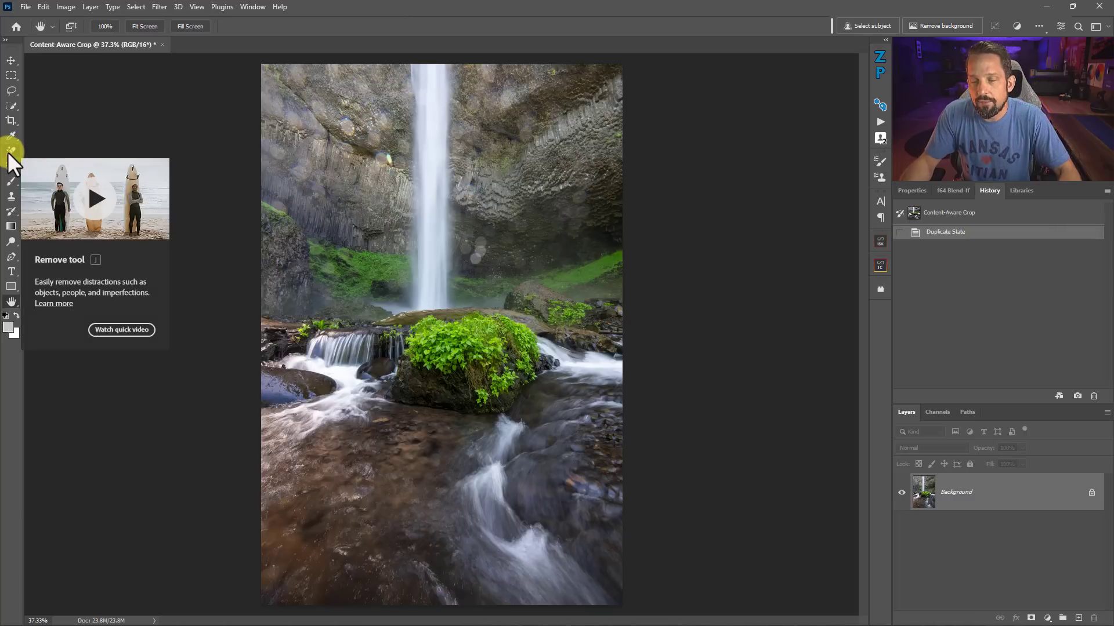
# - Activate the Remove Tool and set its brush size to 90 in the options bar
pyautogui.click(12, 151)
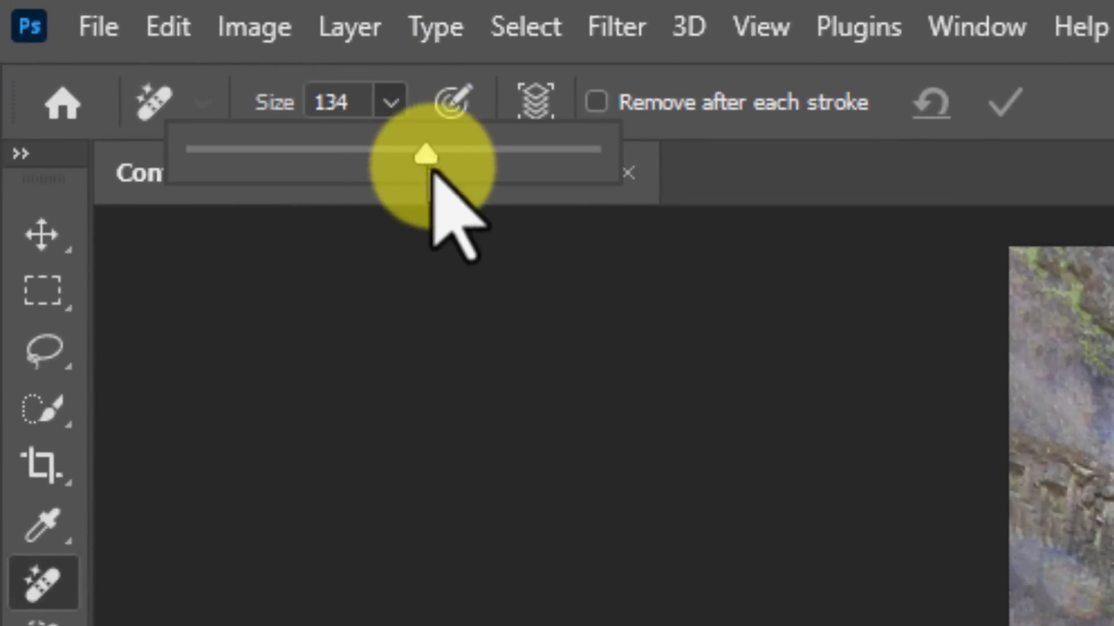
pyautogui.moveTo(431, 150); pyautogui.dragTo(588, 149)
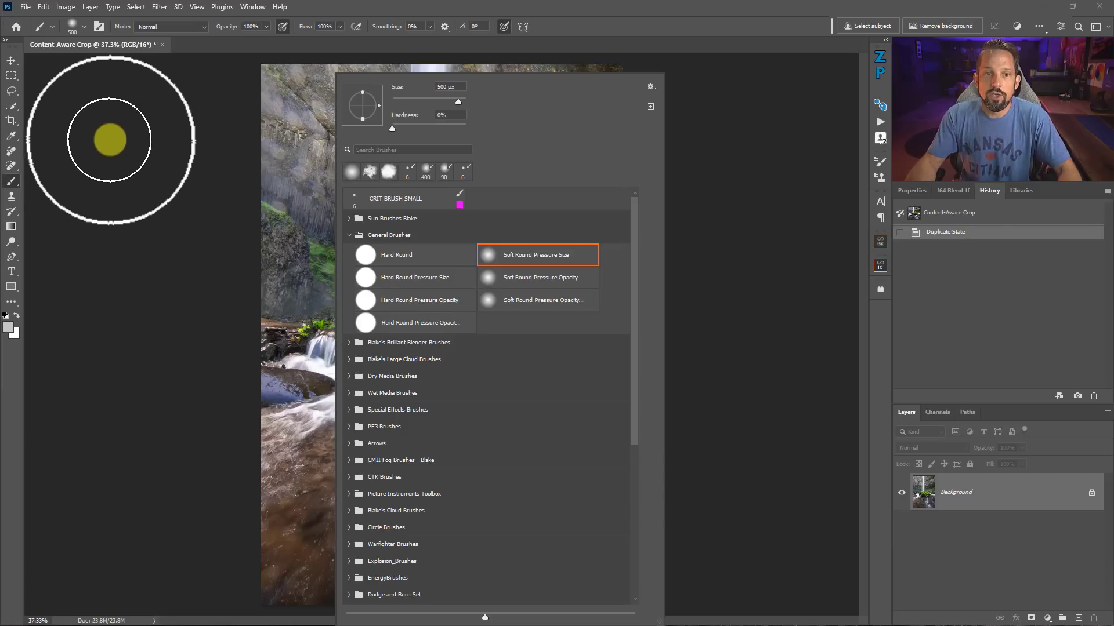
pyautogui.click(537, 254)
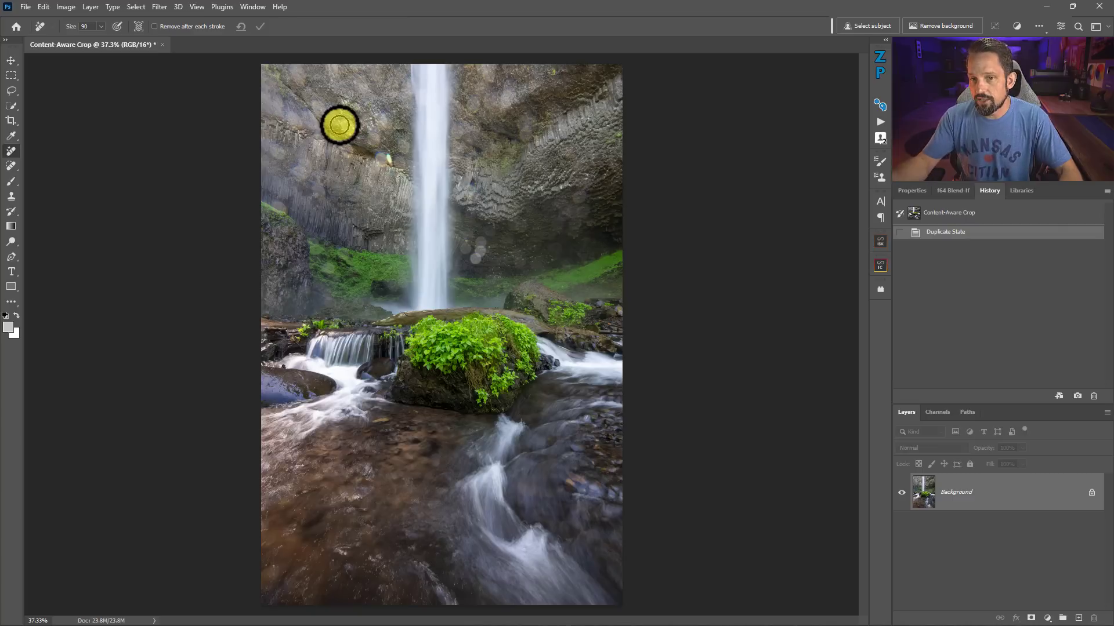
pyautogui.moveTo(348, 124)
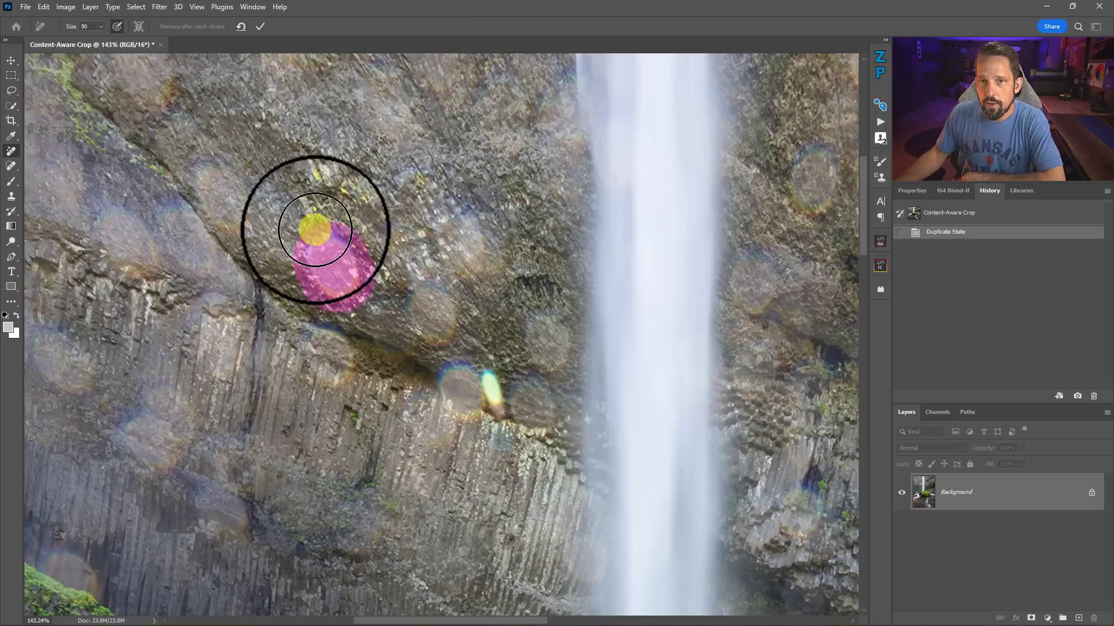
# - Paint out several spray spots on the rock face and beside the waterfall on the Background layer
pyautogui.moveTo(314, 231); pyautogui.dragTo(618, 177)
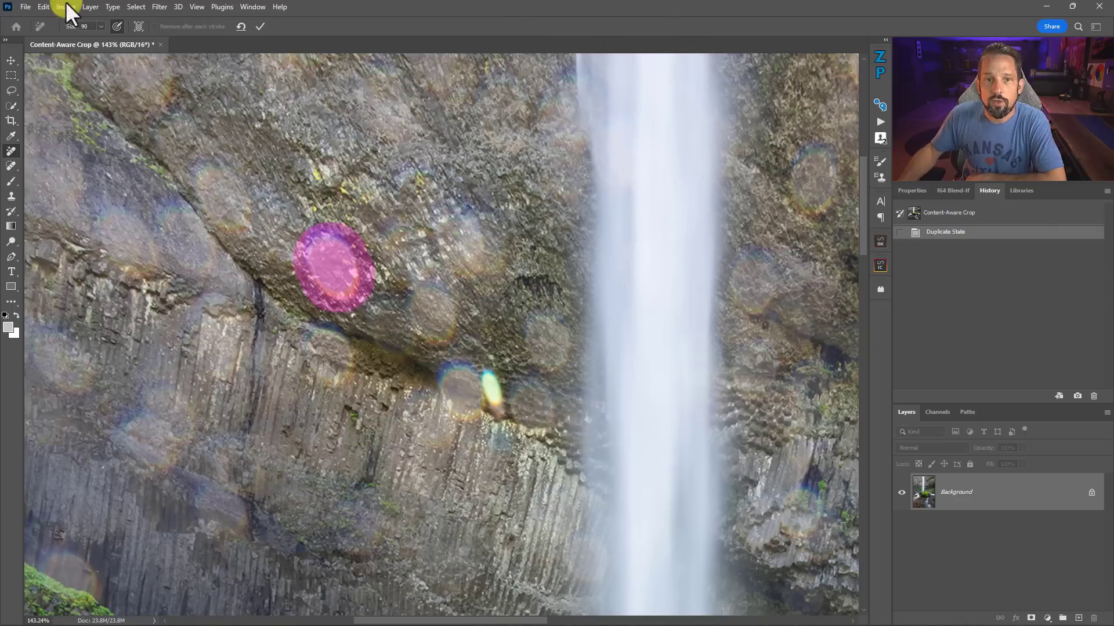
pyautogui.click(488, 234)
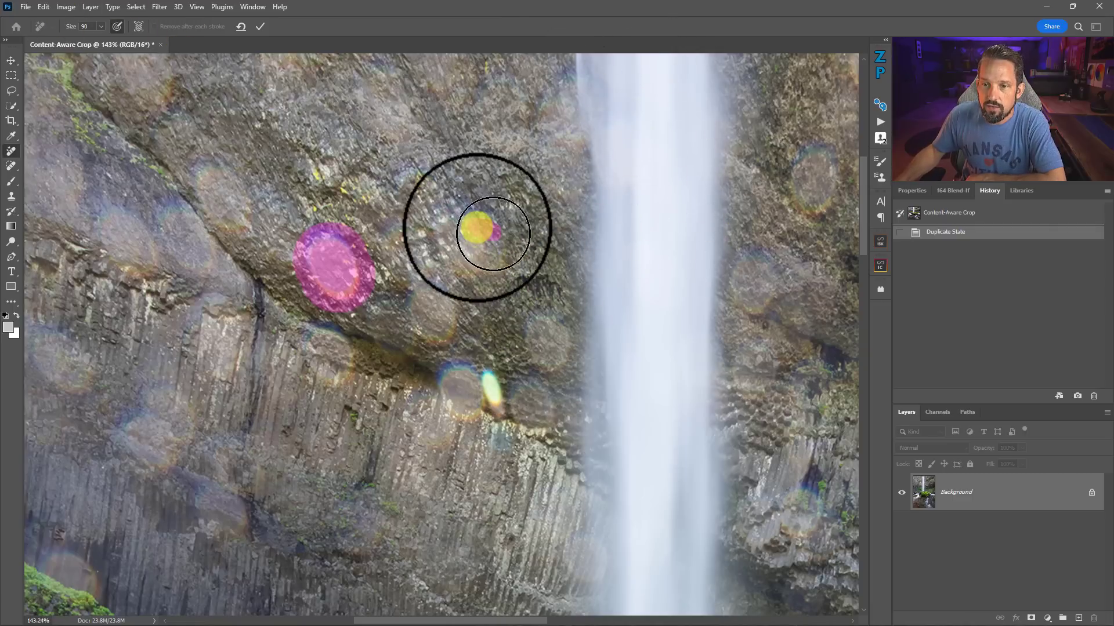
pyautogui.moveTo(489, 233); pyautogui.dragTo(433, 257)
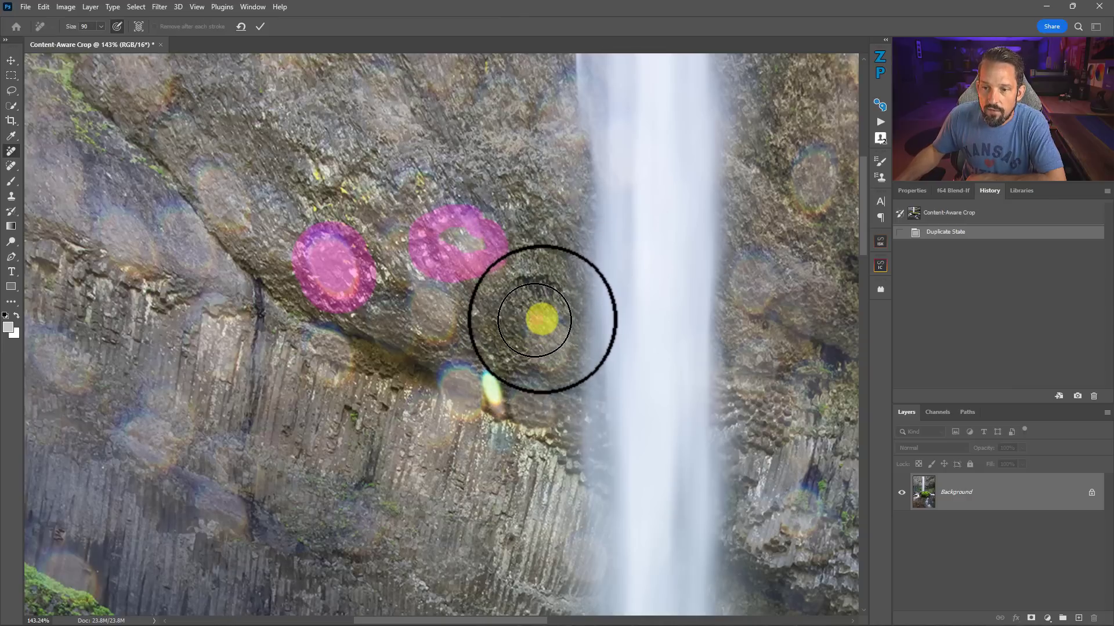
pyautogui.moveTo(532, 320); pyautogui.dragTo(536, 363)
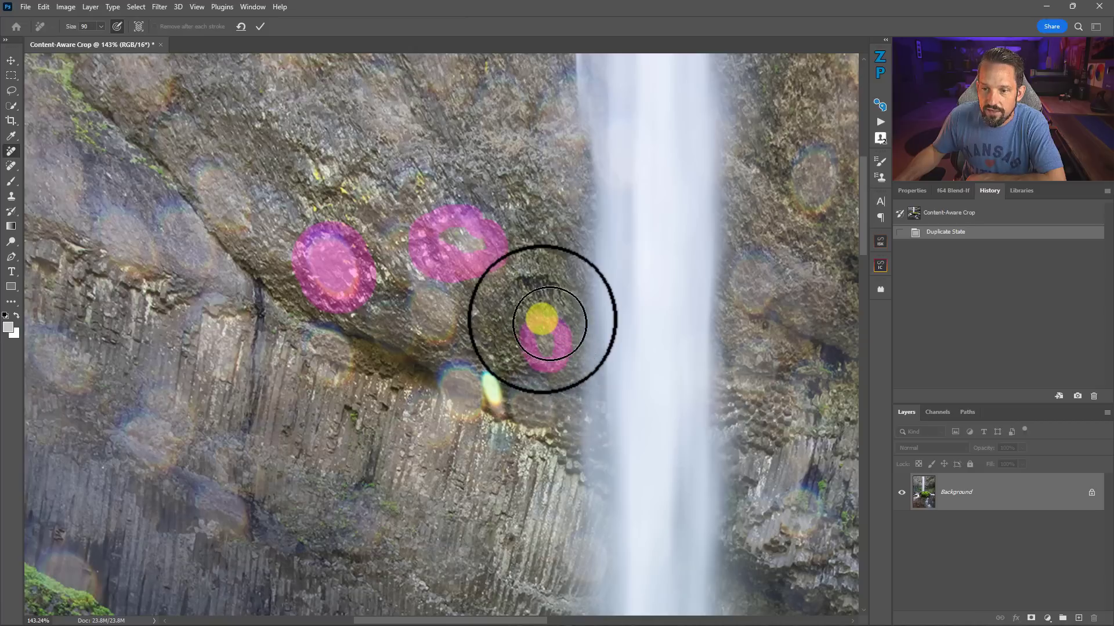
pyautogui.moveTo(547, 324); pyautogui.dragTo(430, 390)
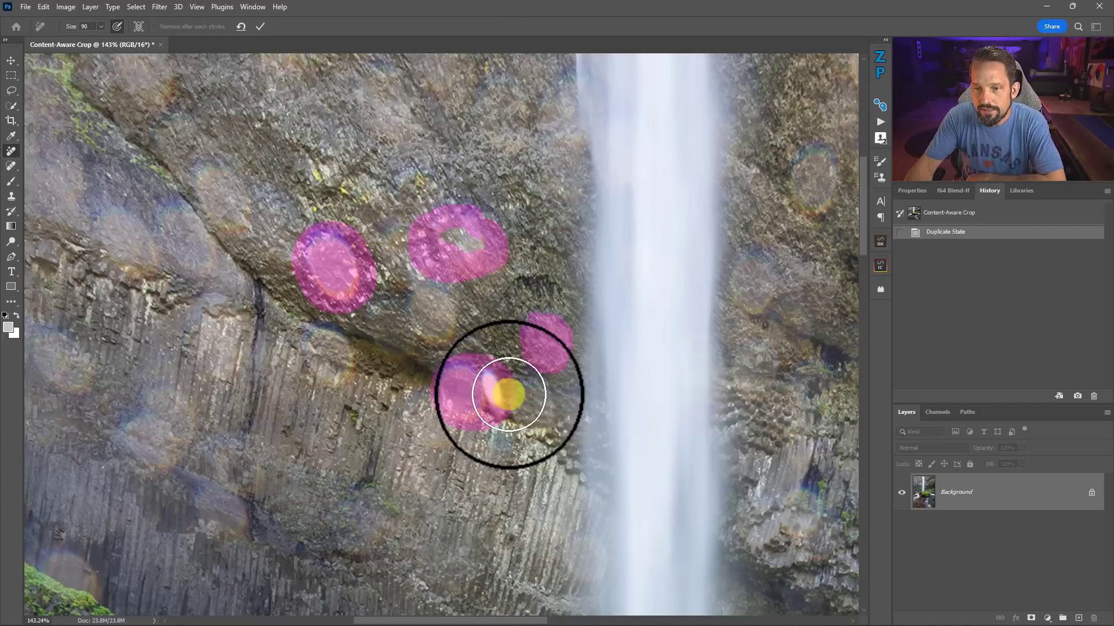
pyautogui.click(506, 395)
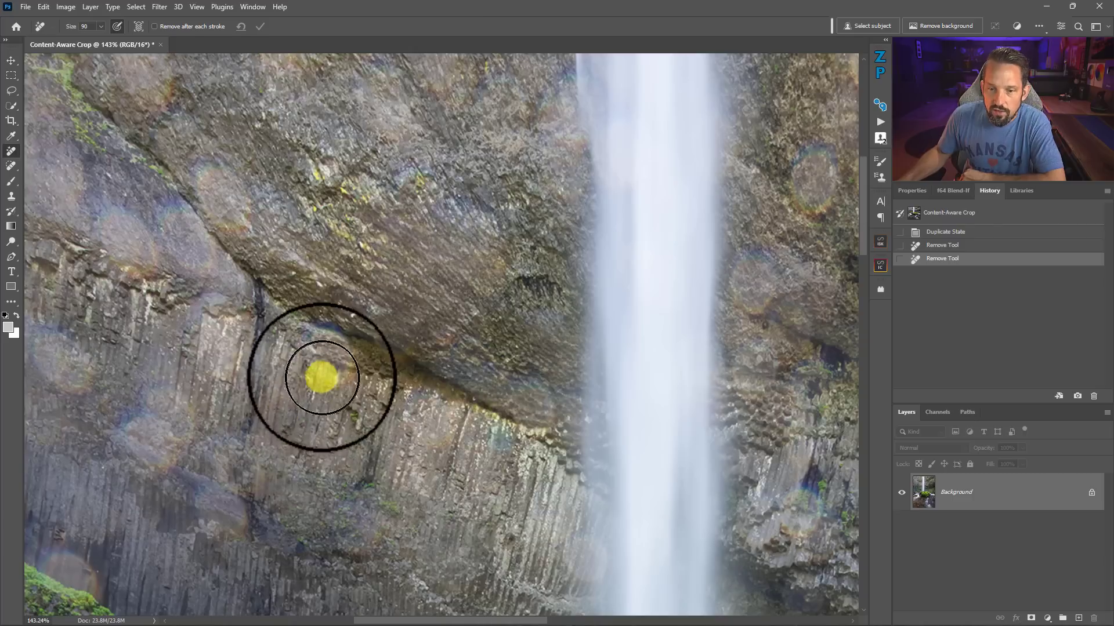
pyautogui.moveTo(320, 353)
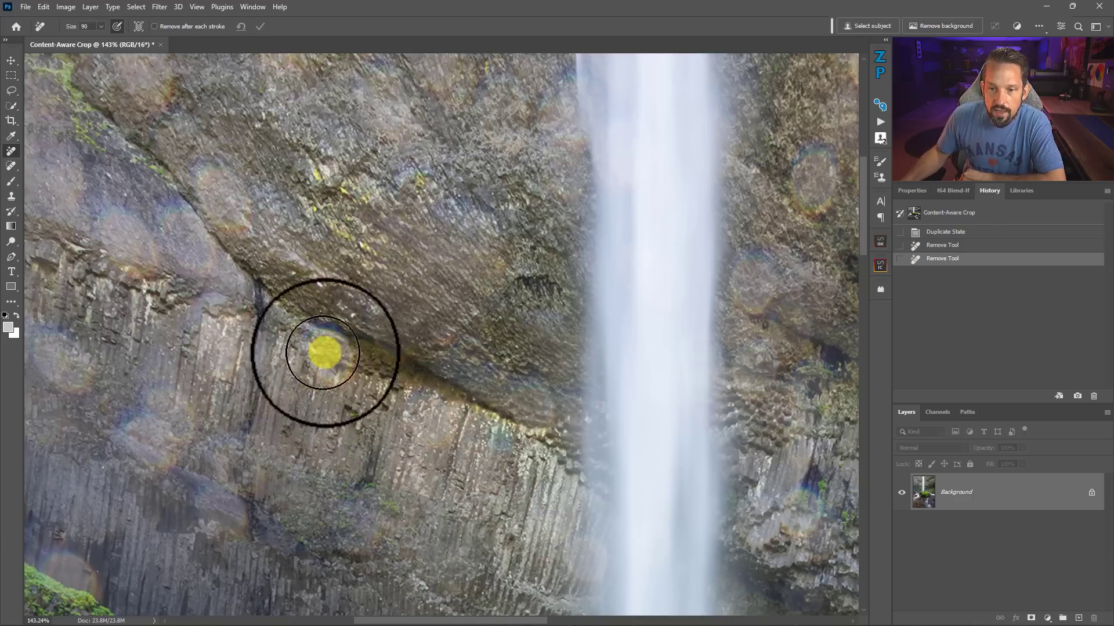
# - Mark another rock spray spot, apply its removal, and apply removal to the upper-left rock spot
pyautogui.moveTo(321, 353); pyautogui.dragTo(315, 384)
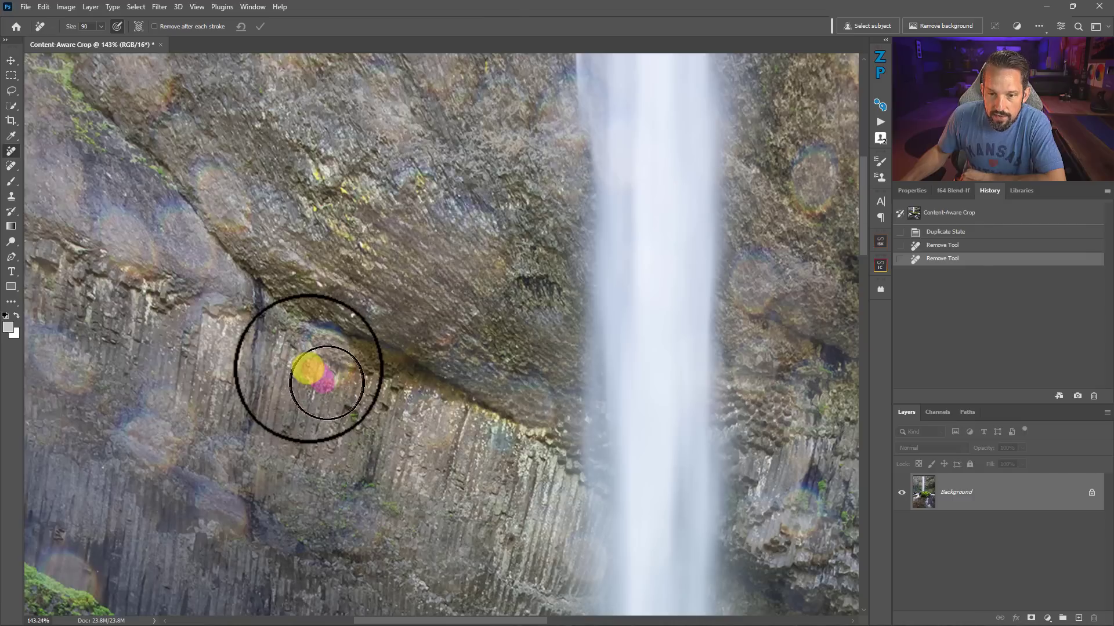
pyautogui.moveTo(316, 384); pyautogui.dragTo(329, 345)
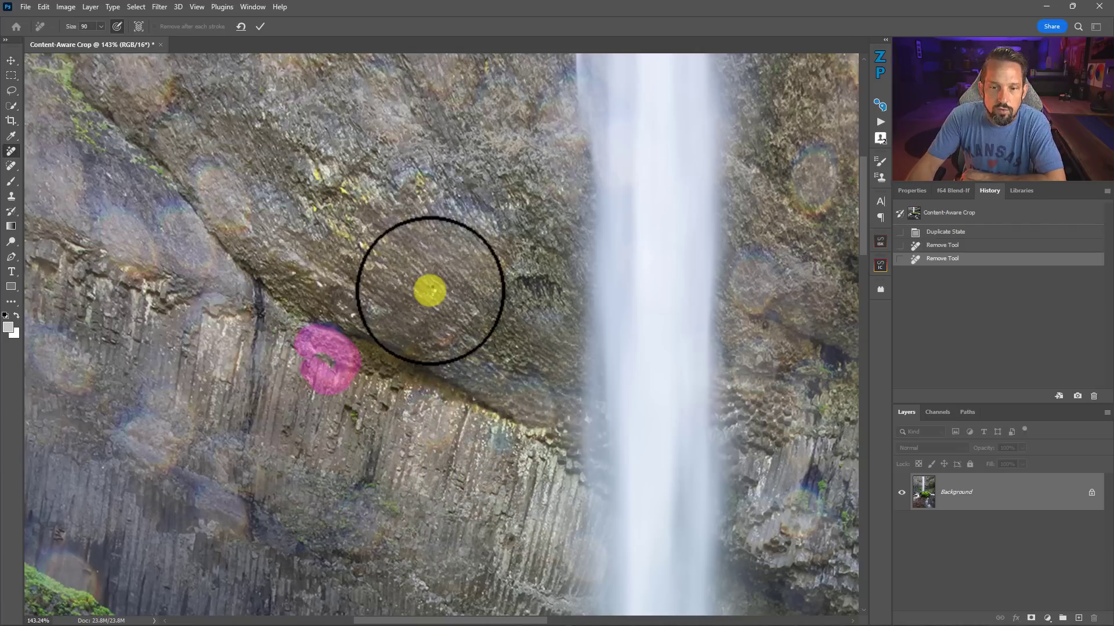
pyautogui.click(429, 291)
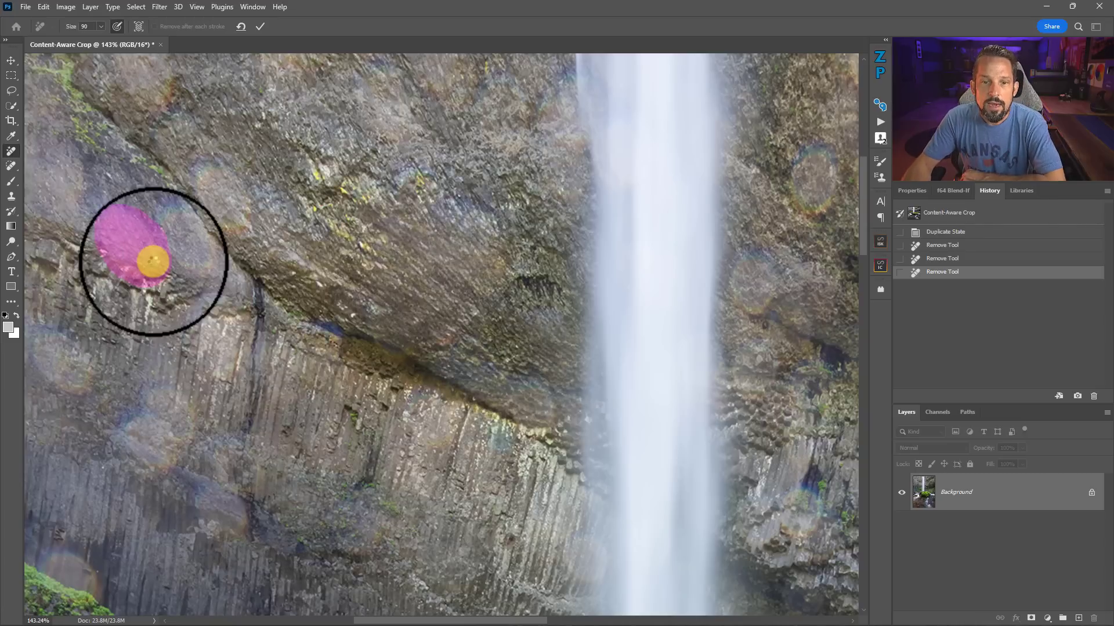
pyautogui.click(151, 261)
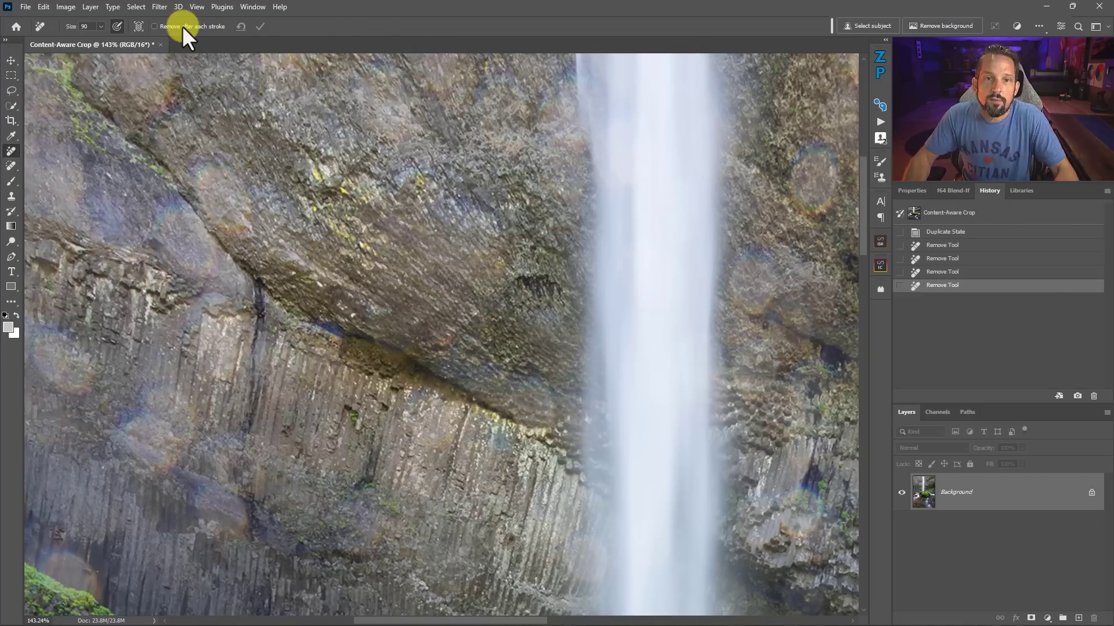
# - Enable 'Remove after each stroke' and erase two spray spots on the upper-left rock
pyautogui.click(153, 27)
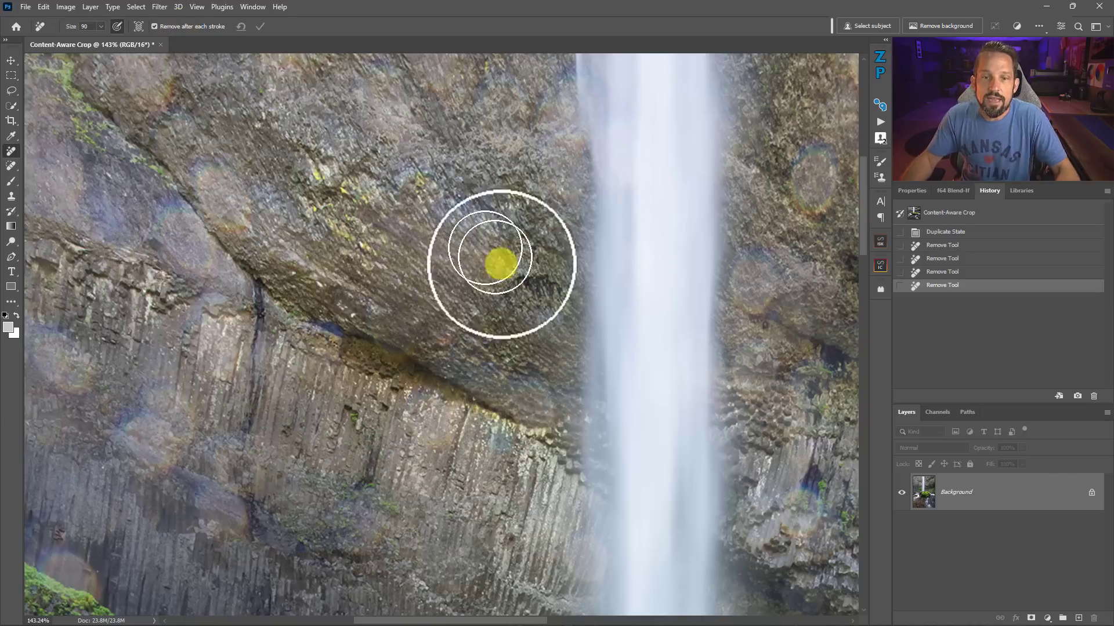
pyautogui.moveTo(255, 185)
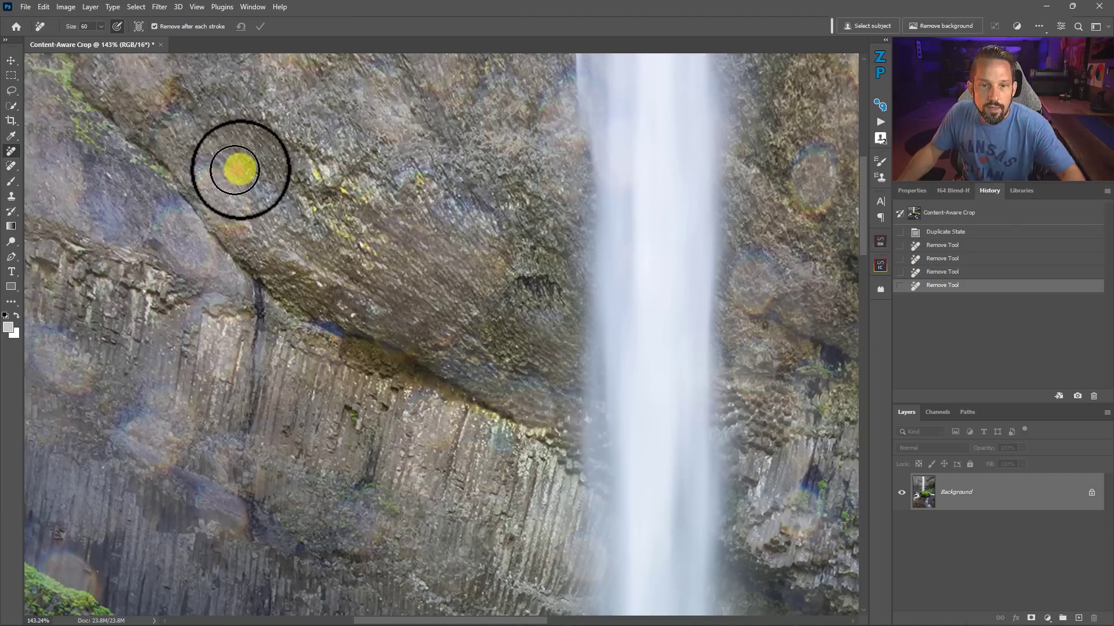
pyautogui.moveTo(239, 170); pyautogui.dragTo(221, 220)
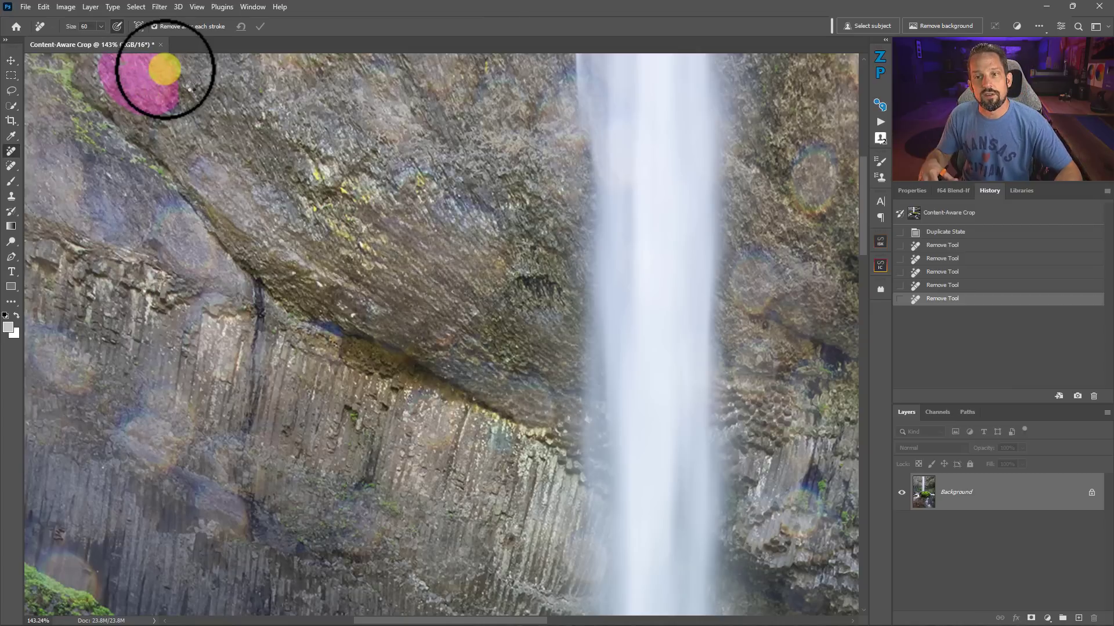
pyautogui.moveTo(164, 78); pyautogui.dragTo(191, 90)
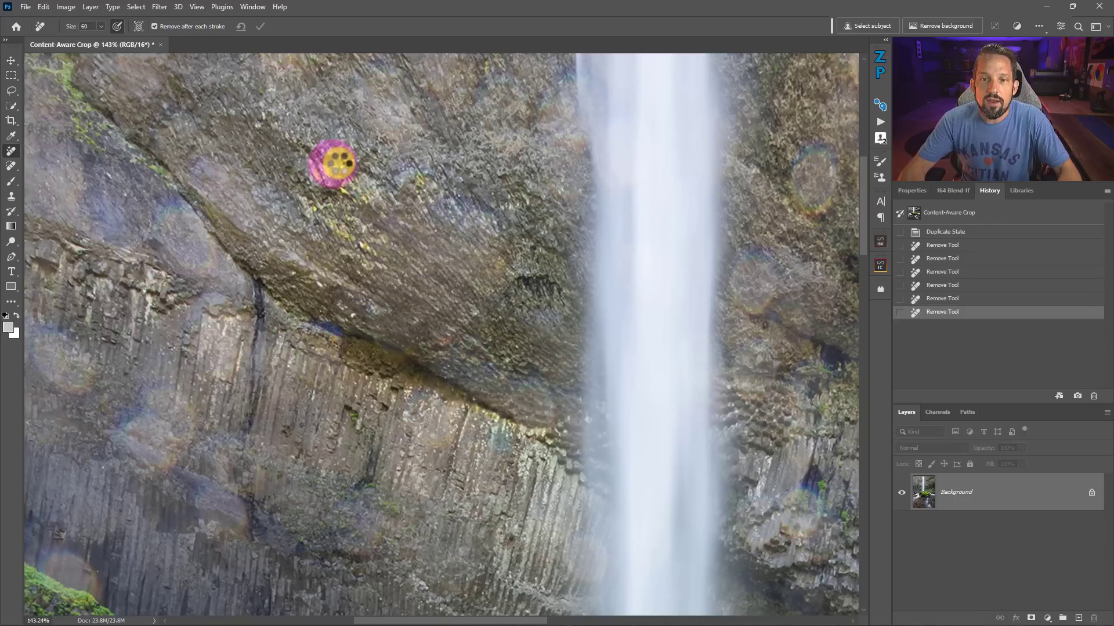
# - Fit the whole photo on screen and add a new empty layer above the Background
pyautogui.rightClick(335, 163)
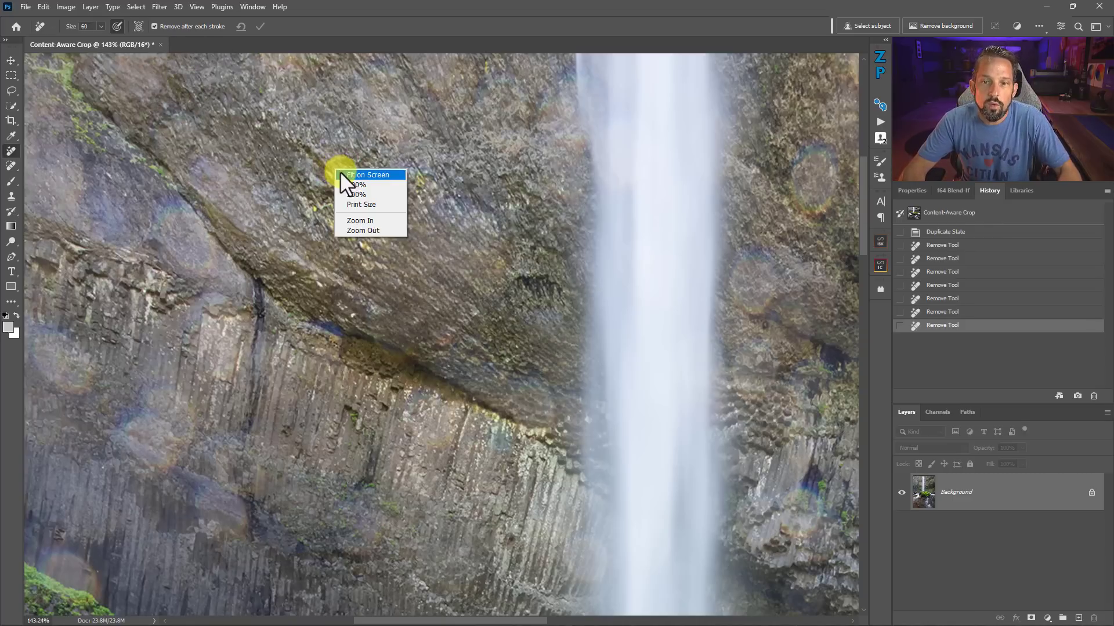
pyautogui.click(369, 175)
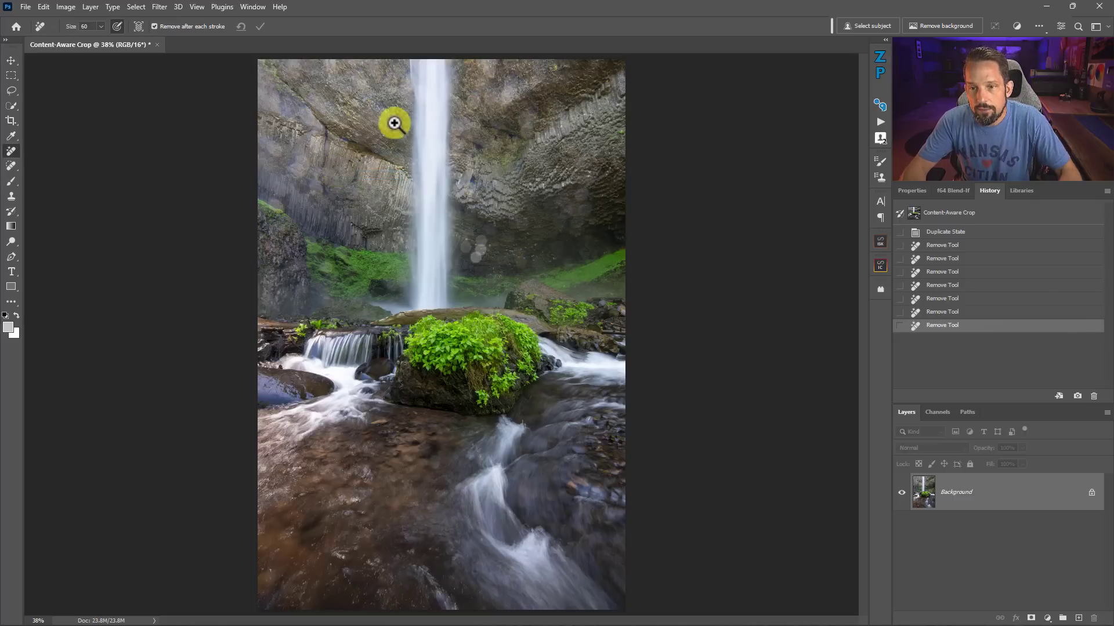
pyautogui.click(392, 123)
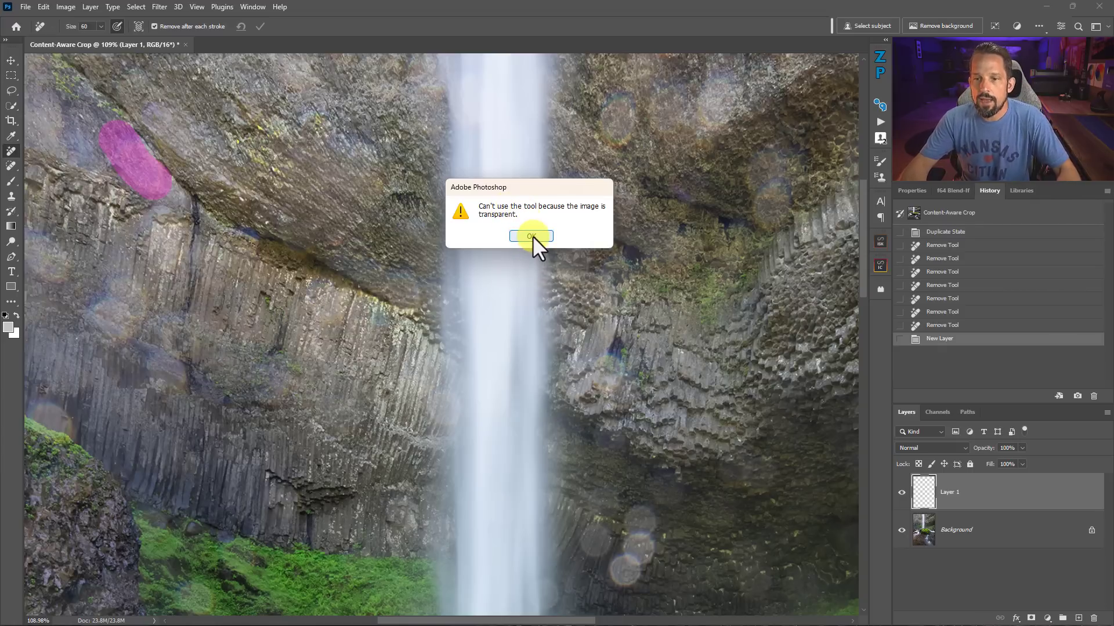
# - Dismiss the 'image is transparent' alert and check Layer 1's visibility eye on and off
pyautogui.click(530, 236)
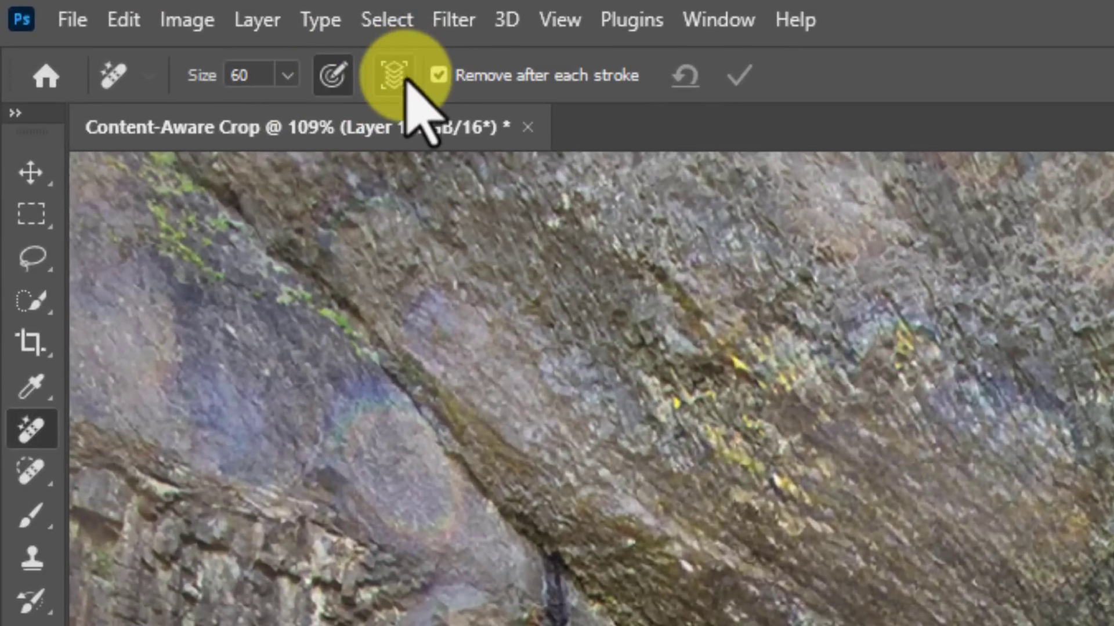
pyautogui.moveTo(395, 78)
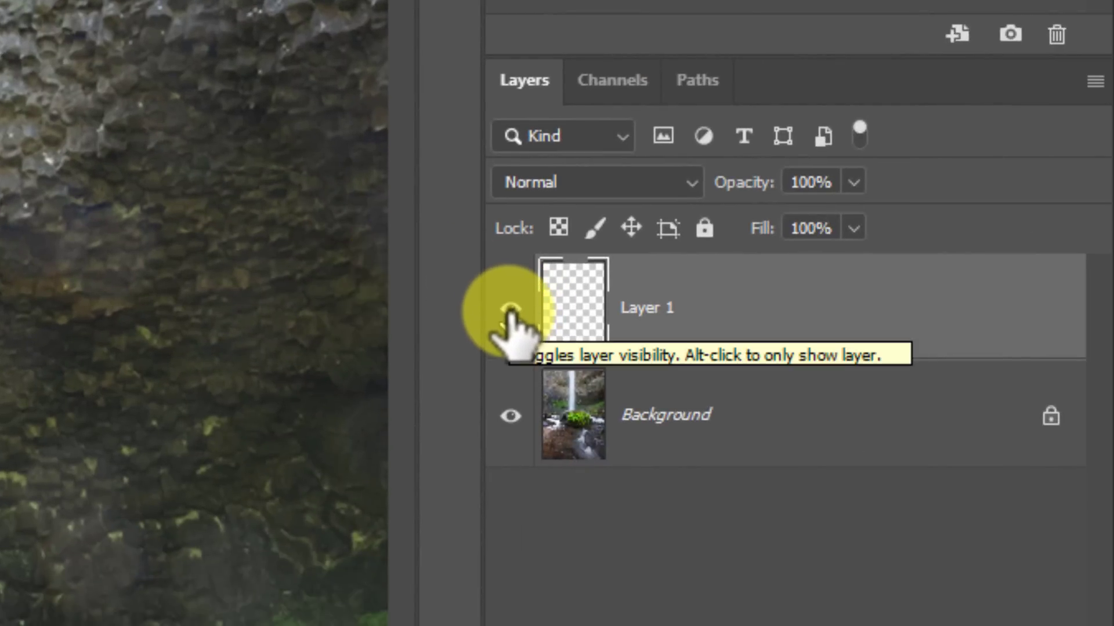
pyautogui.click(511, 315)
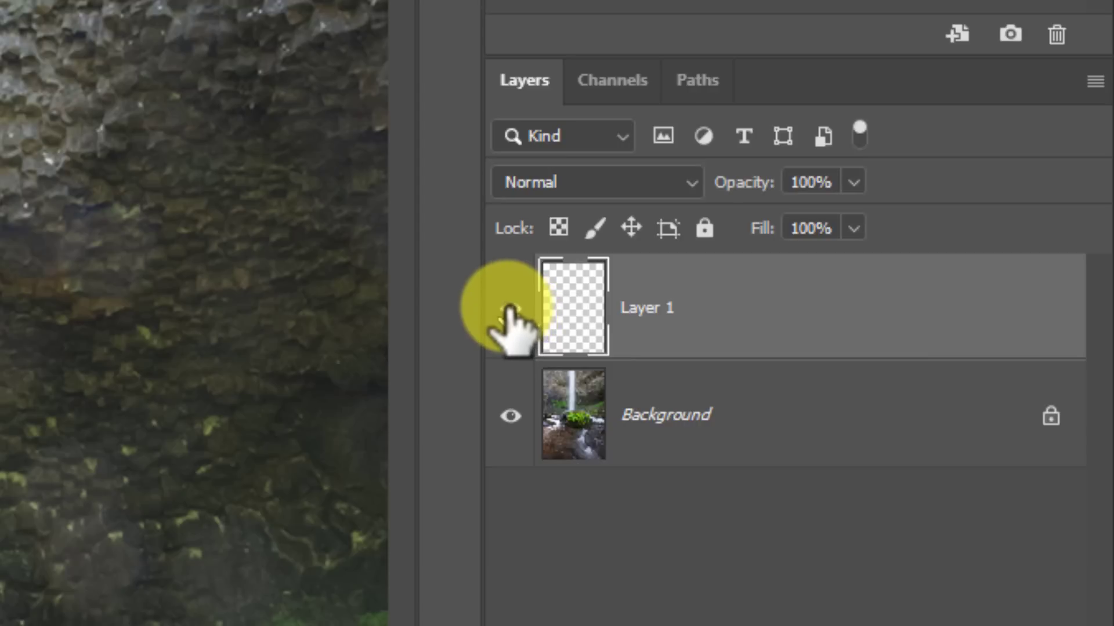
pyautogui.click(510, 308)
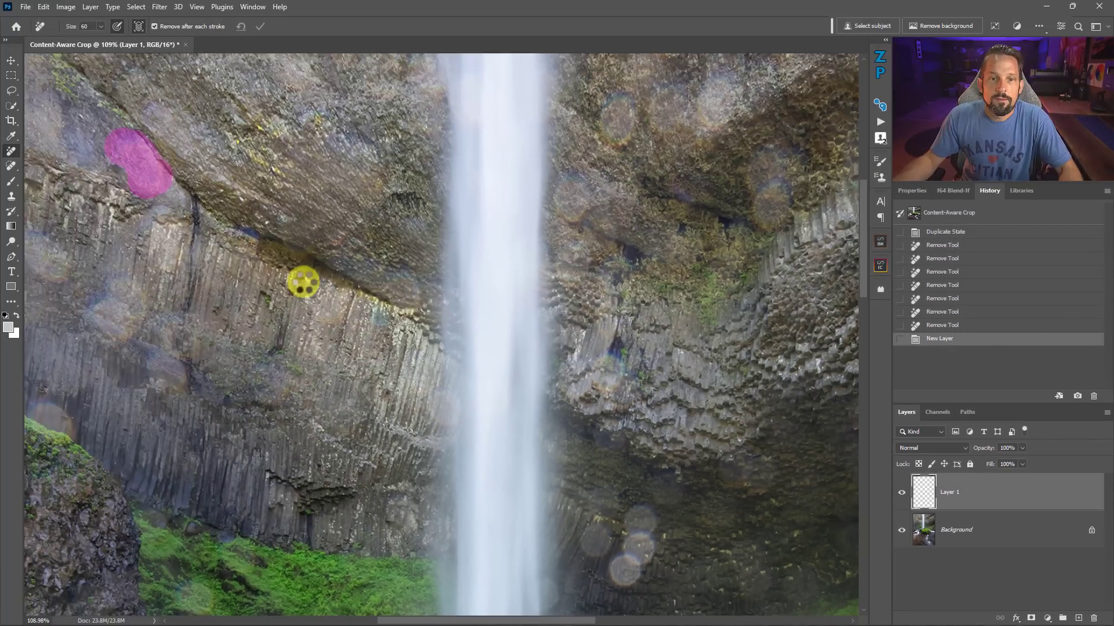
# - With Sample All Layers on, erase the spray spot on the rock edge onto Layer 1
pyautogui.click(141, 156)
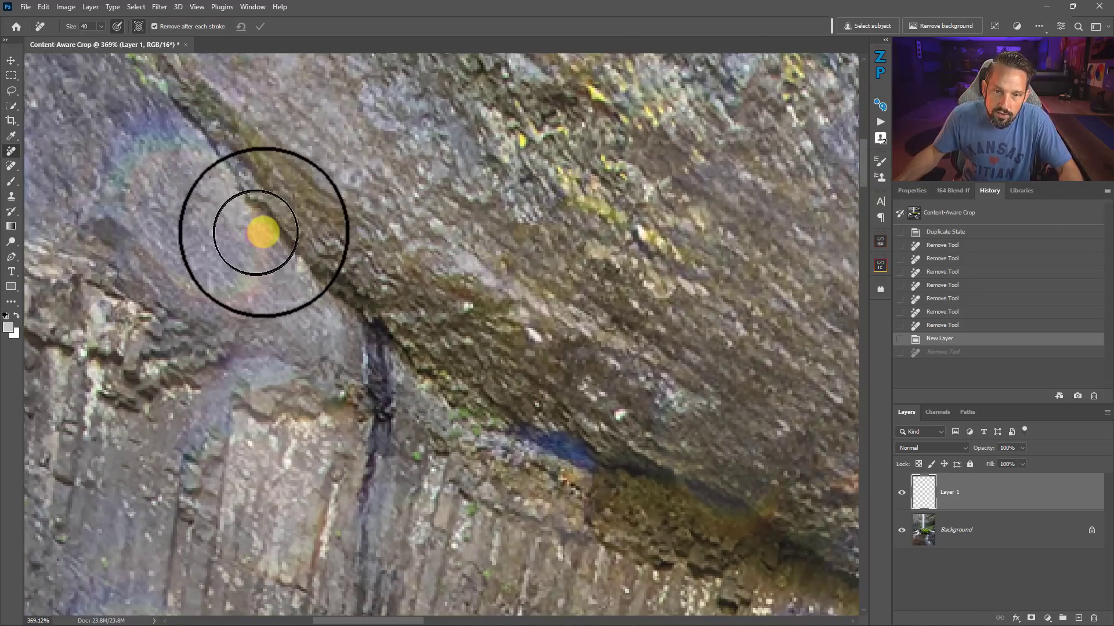
pyautogui.moveTo(259, 234); pyautogui.dragTo(107, 210)
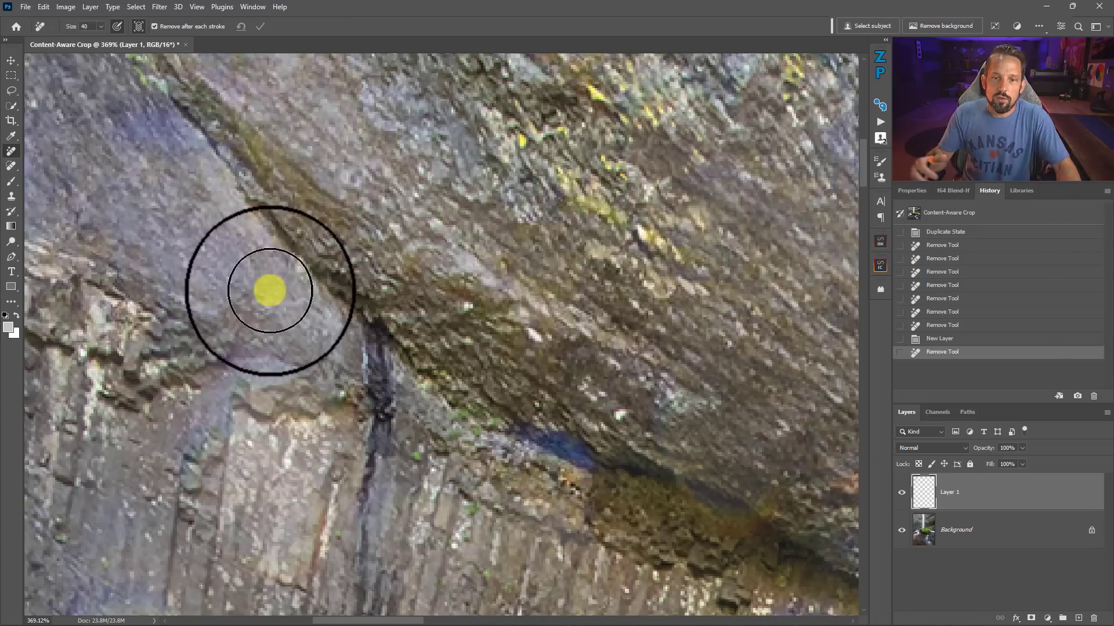
pyautogui.moveTo(298, 315)
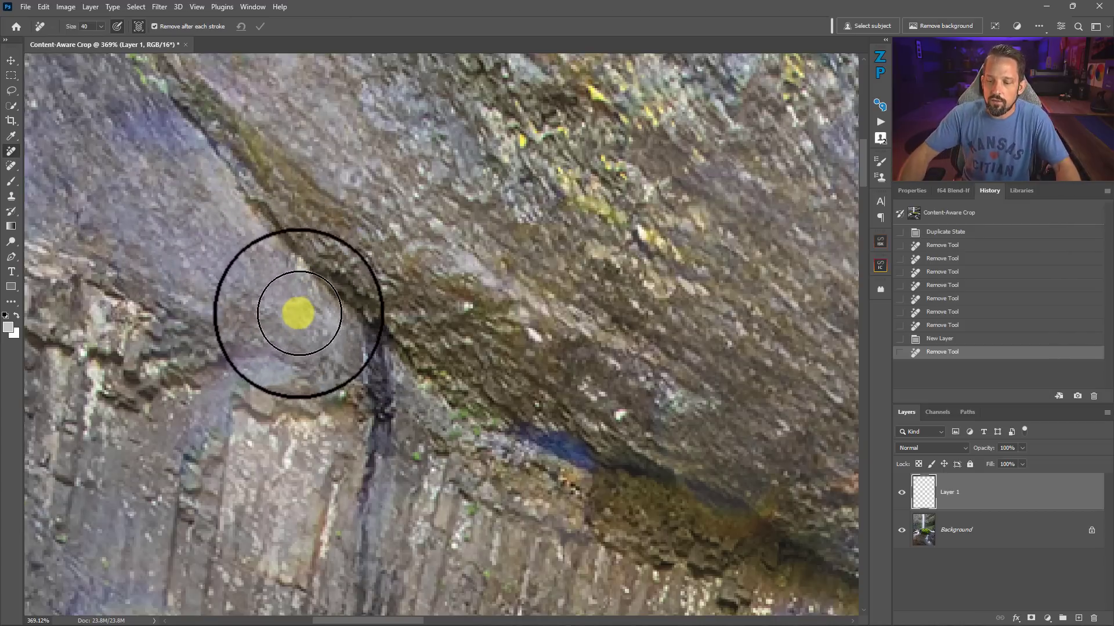
pyautogui.rightClick(298, 313)
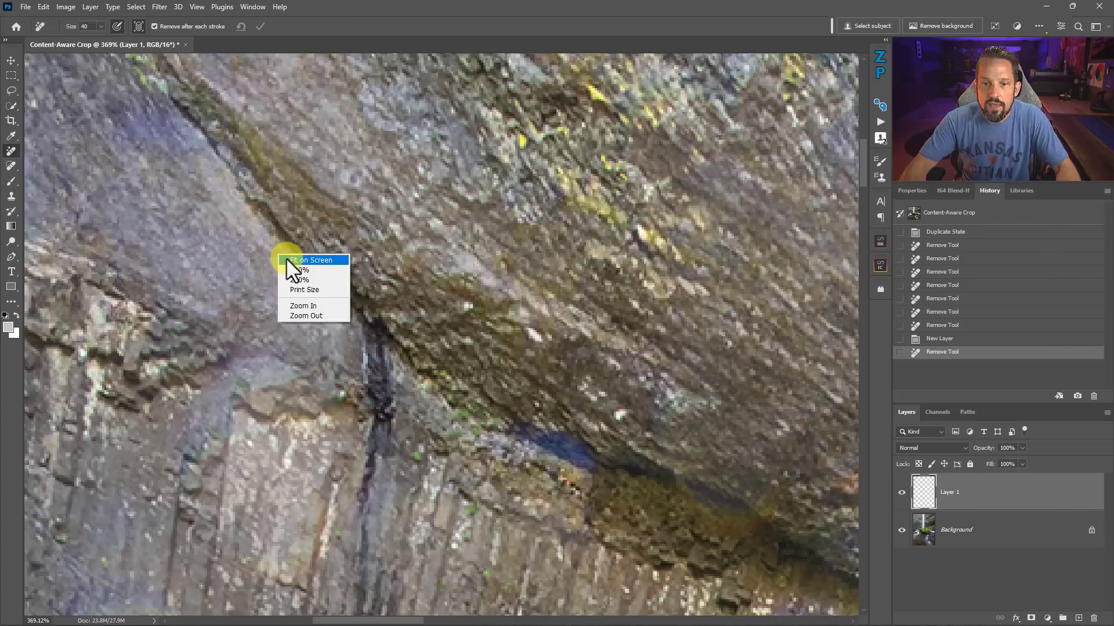
# - Fit the whole waterfall photo on screen from the right-click zoom menu
pyautogui.click(312, 259)
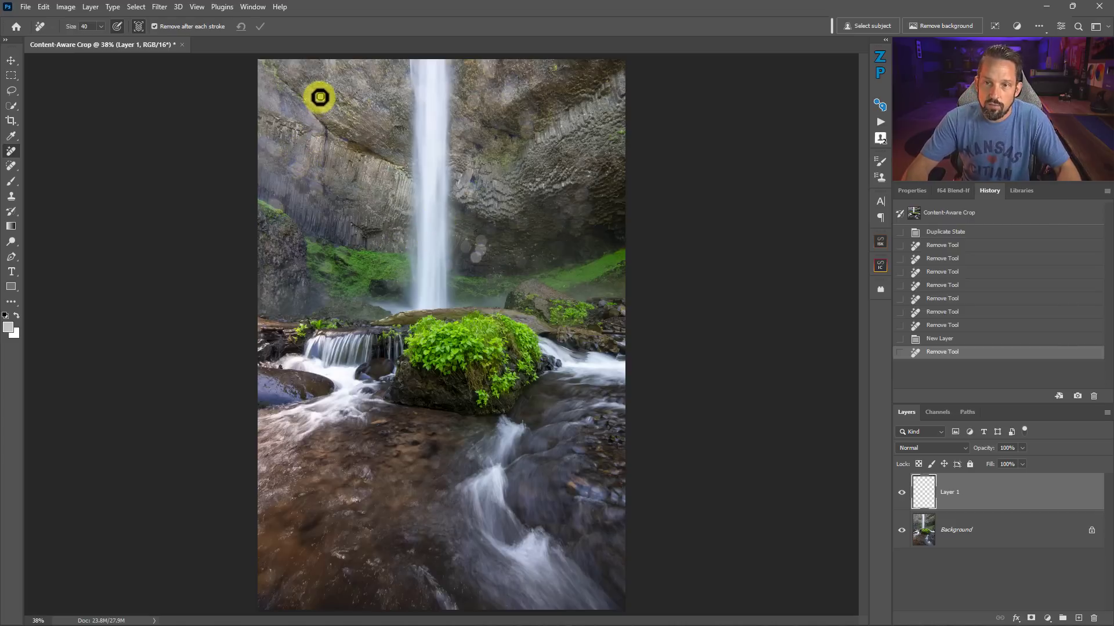
pyautogui.moveTo(362, 139)
pyautogui.write('Cleanup')
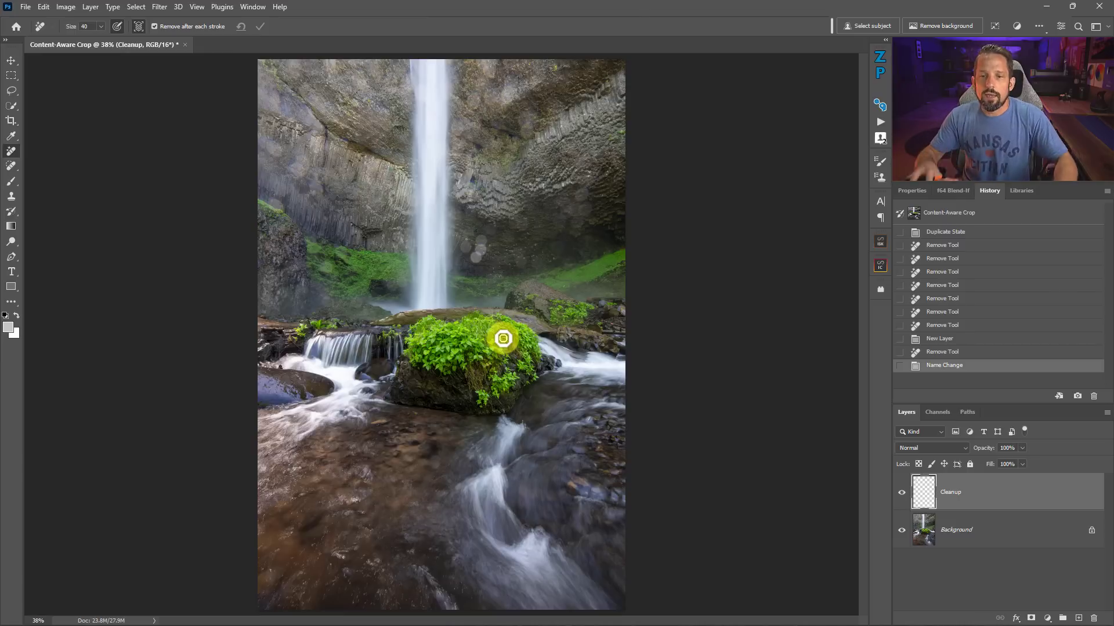
pyautogui.moveTo(711, 429)
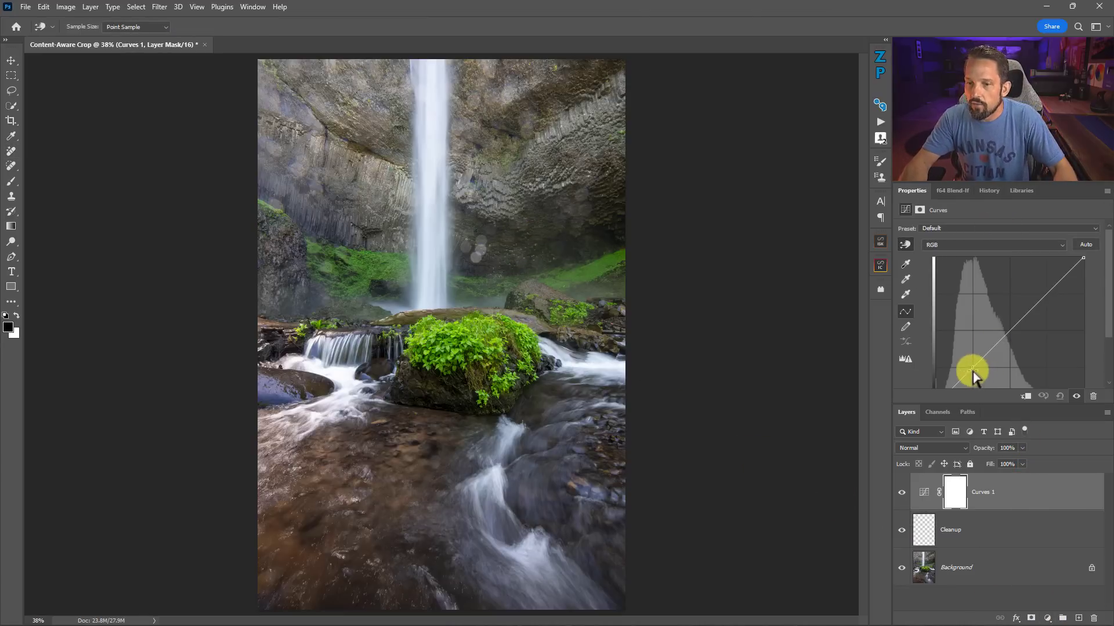
# - Reshape the Curves points to adjust the photo's contrast
pyautogui.moveTo(973, 371); pyautogui.dragTo(1016, 323)
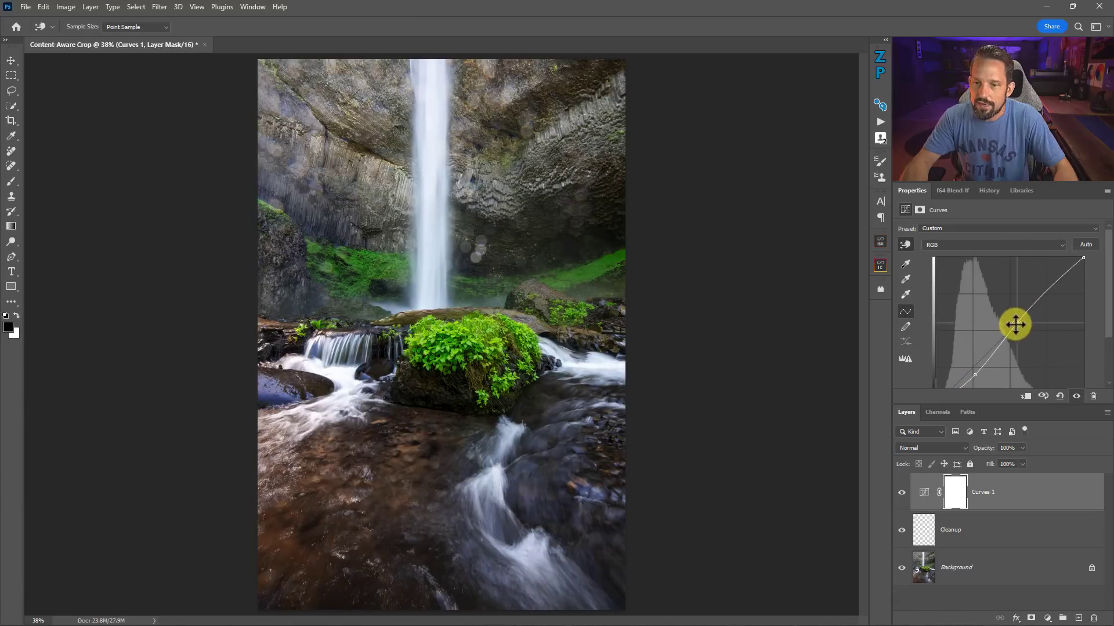
pyautogui.moveTo(1016, 325); pyautogui.dragTo(1040, 315)
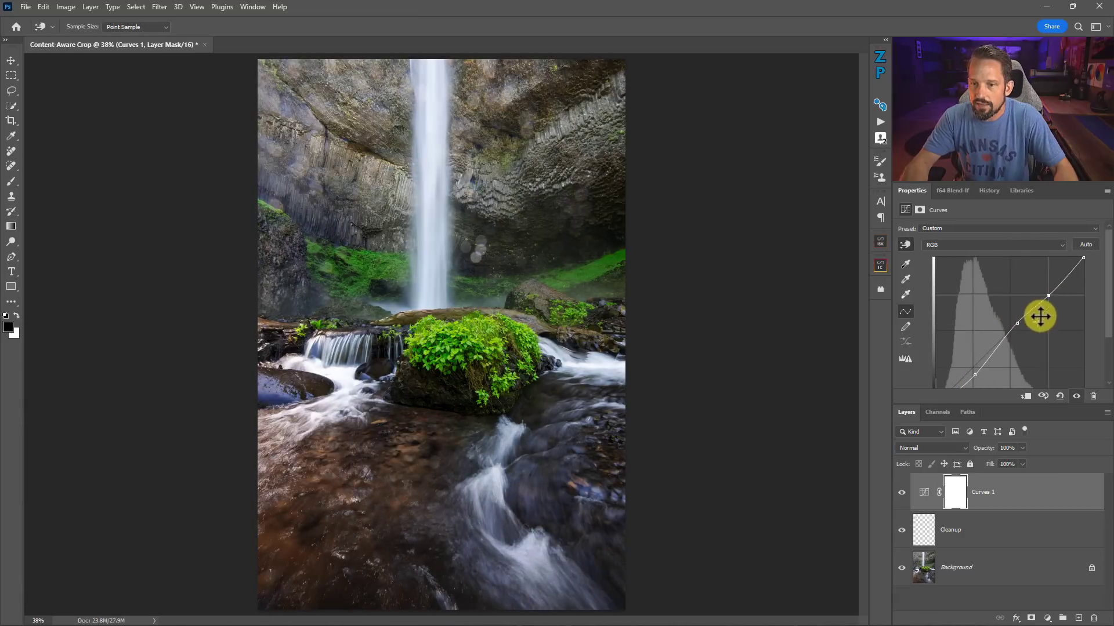
pyautogui.moveTo(1040, 315); pyautogui.dragTo(1016, 323)
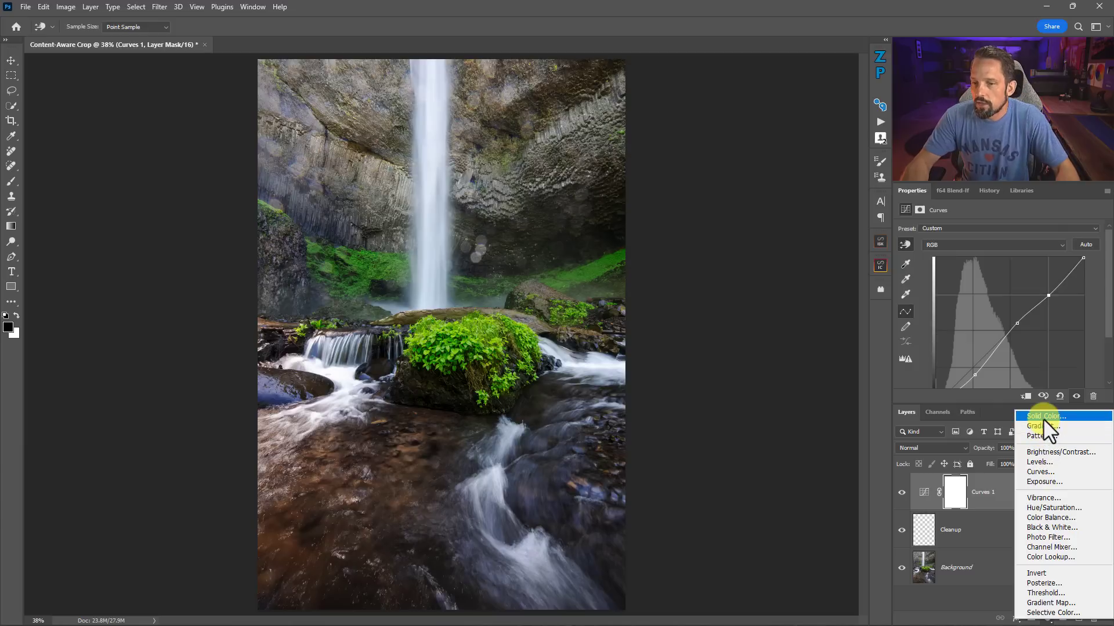
# - Add a teal Solid Color fill layer in Color blend mode at 24% opacity, then target Cleanup
pyautogui.click(1041, 417)
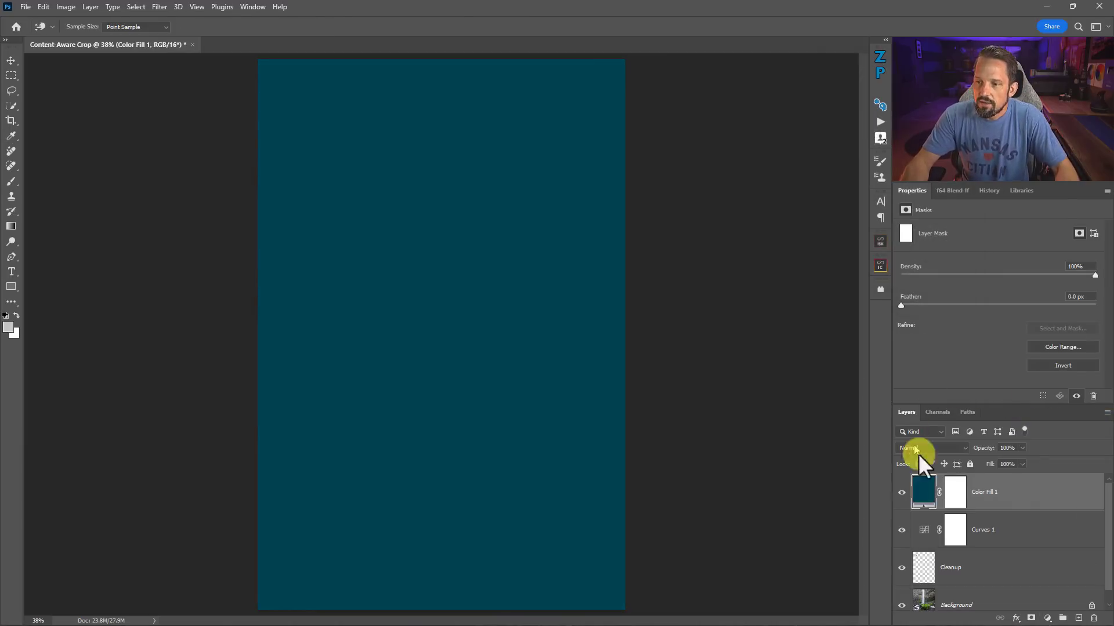
pyautogui.click(930, 448)
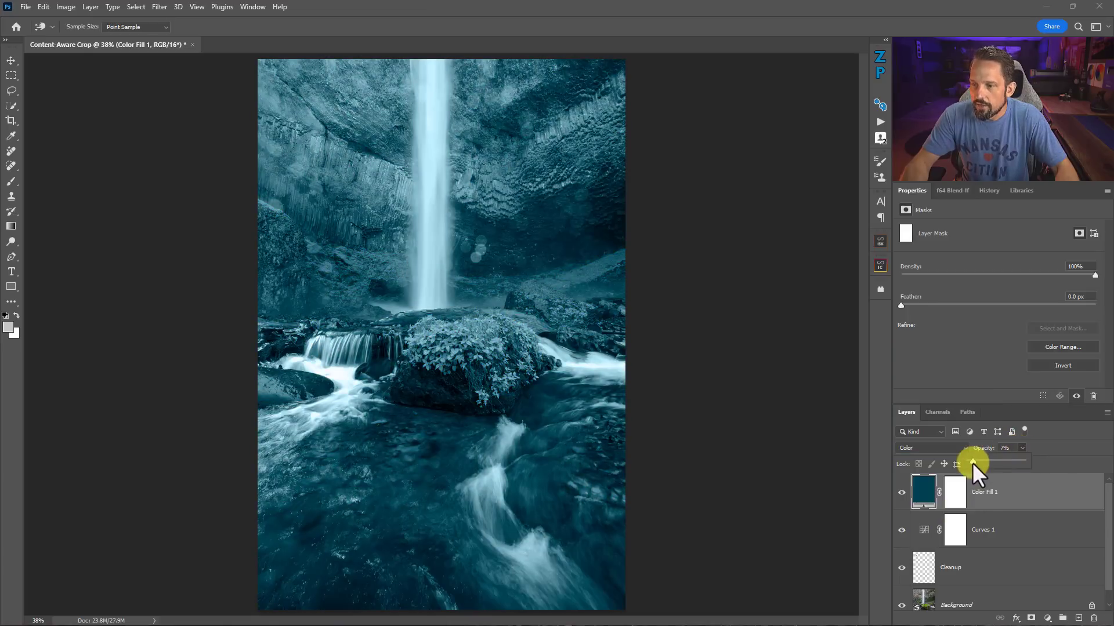
pyautogui.moveTo(984, 463); pyautogui.dragTo(991, 462)
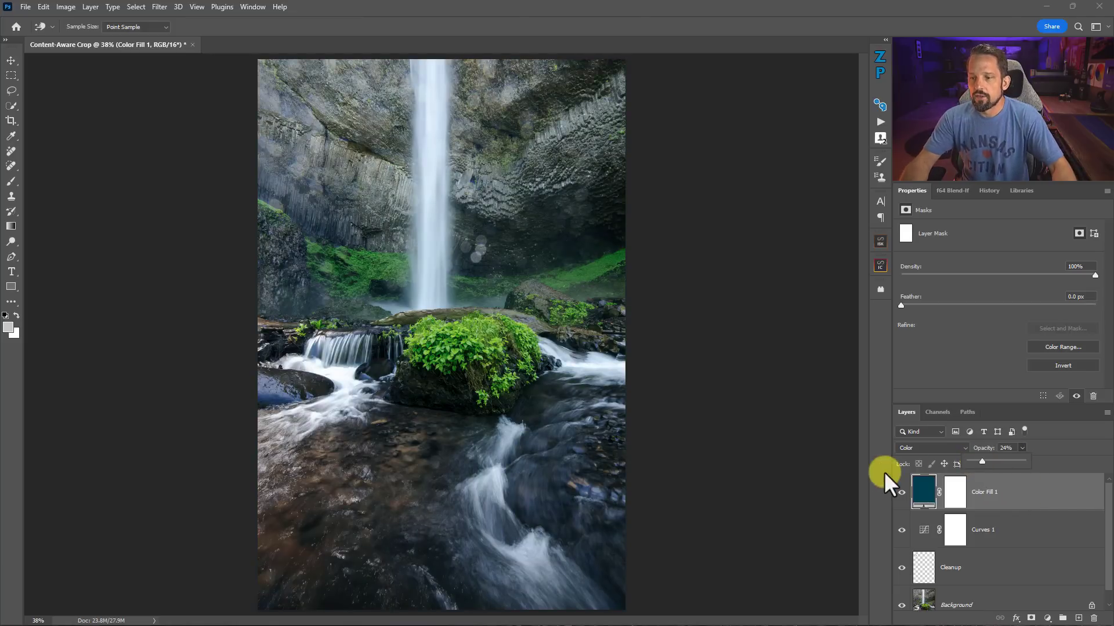
pyautogui.moveTo(877, 508)
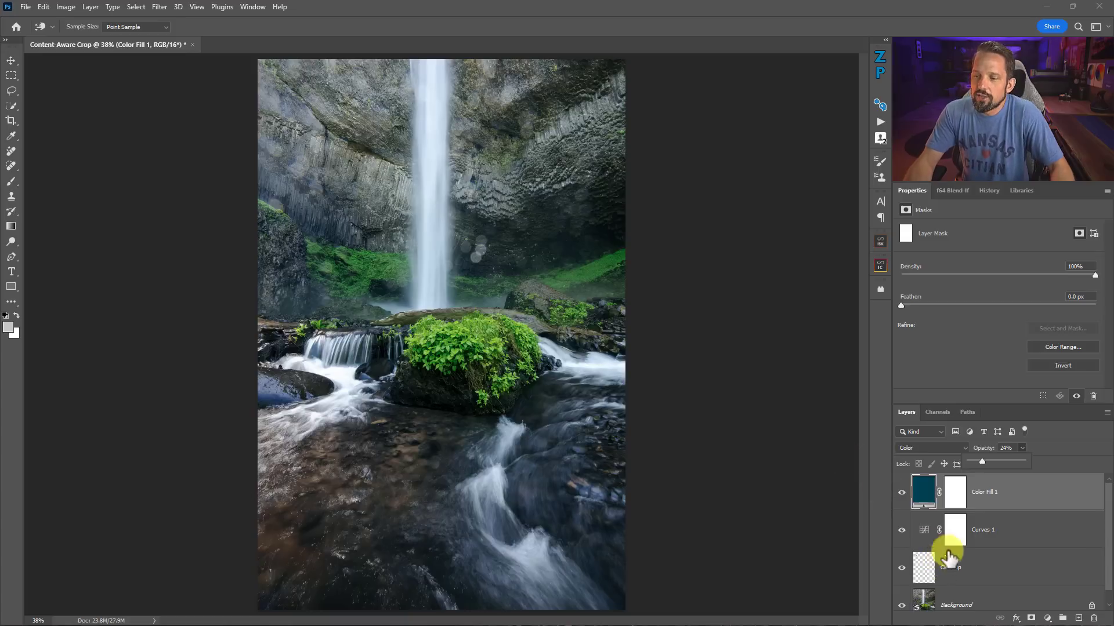
pyautogui.click(950, 567)
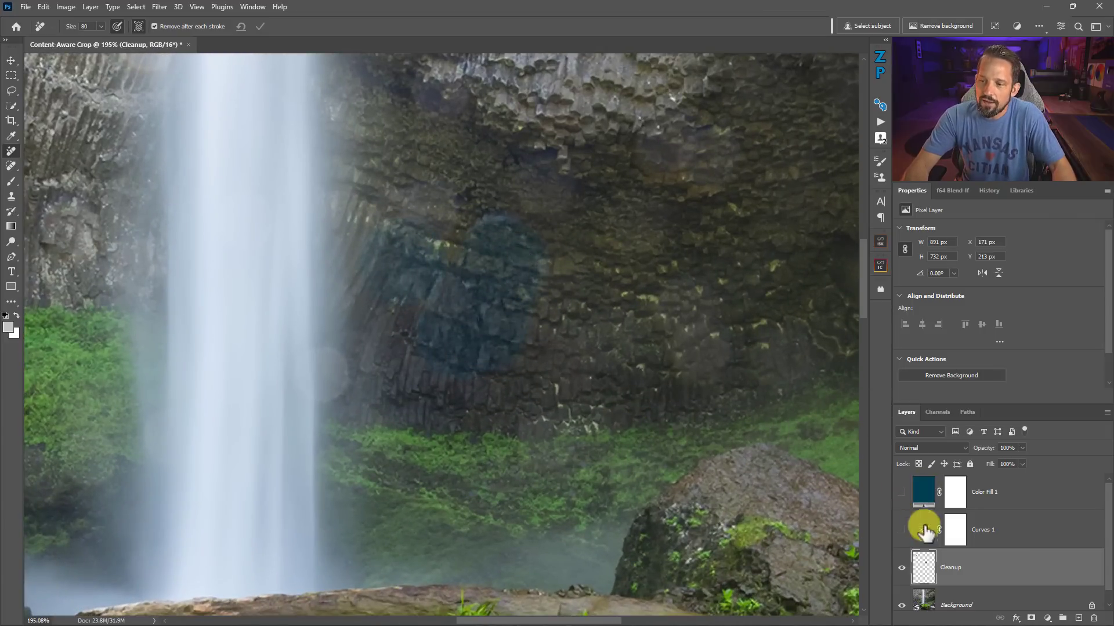
# - Hide the Curves 1 and Color Fill 1 layers so Cleanup shows the natural photo
pyautogui.click(901, 492)
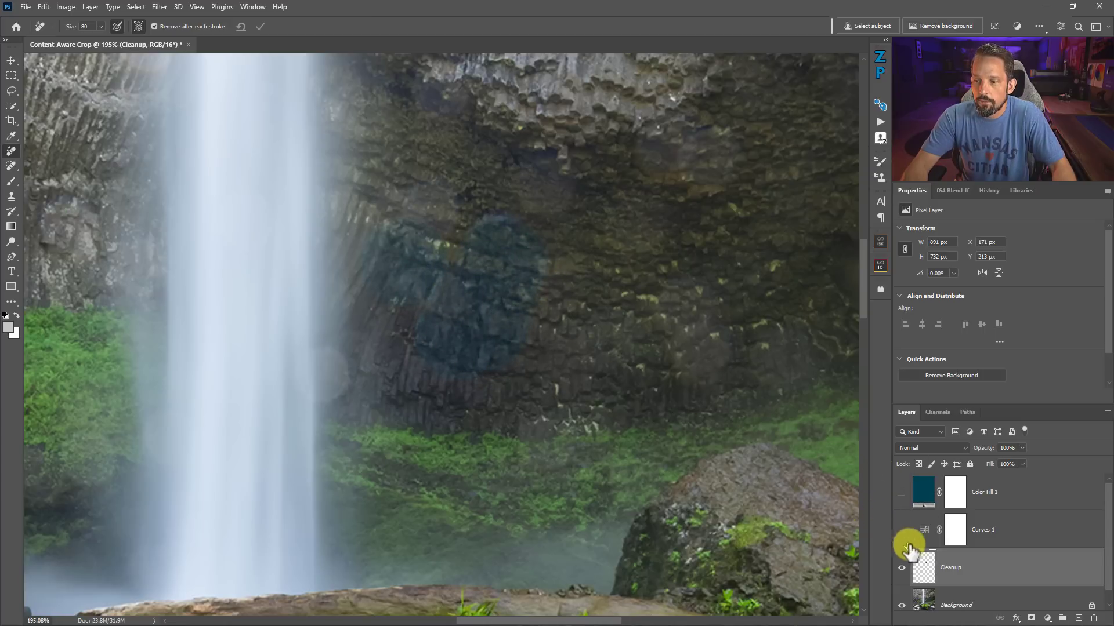
pyautogui.click(988, 190)
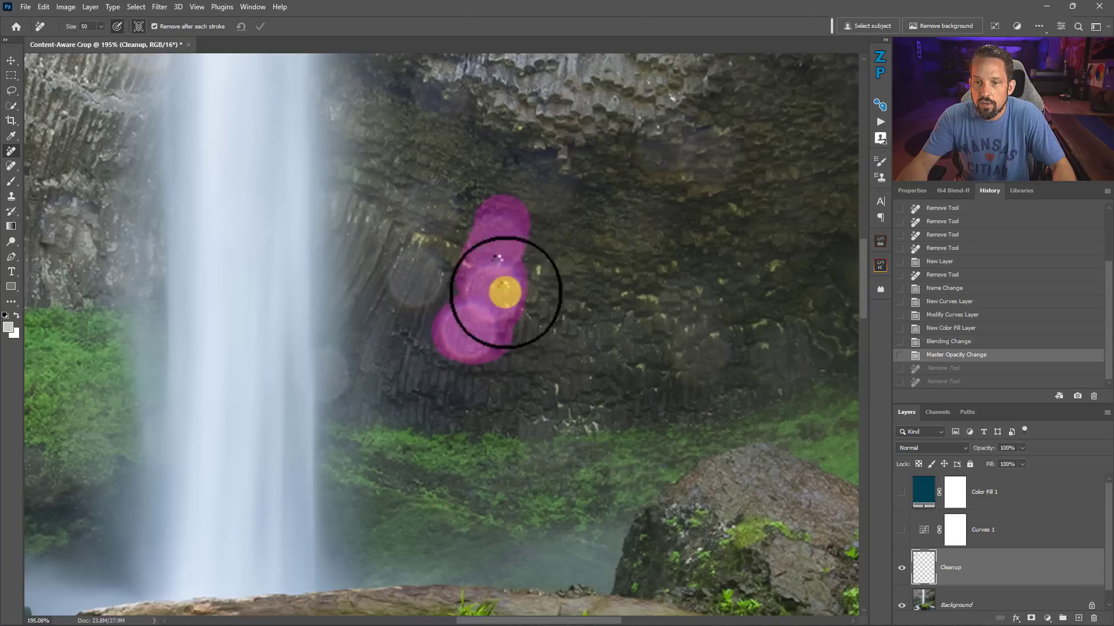
# - Remove the large spray spot on the dark cliff onto the Cleanup layer at brush size 50
pyautogui.click(503, 291)
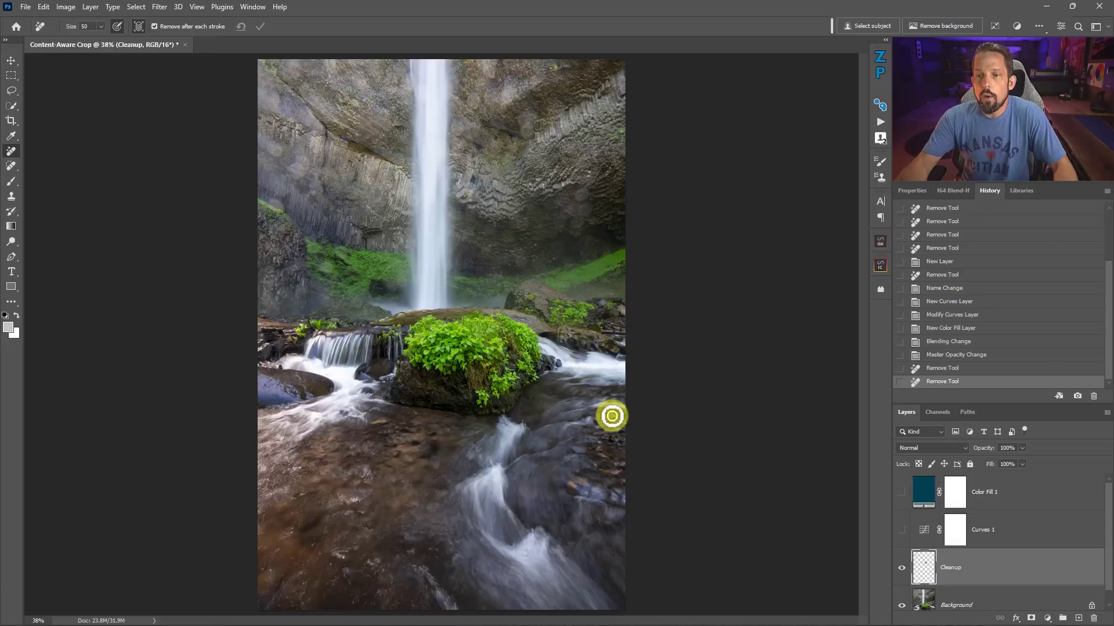
pyautogui.moveTo(680, 398)
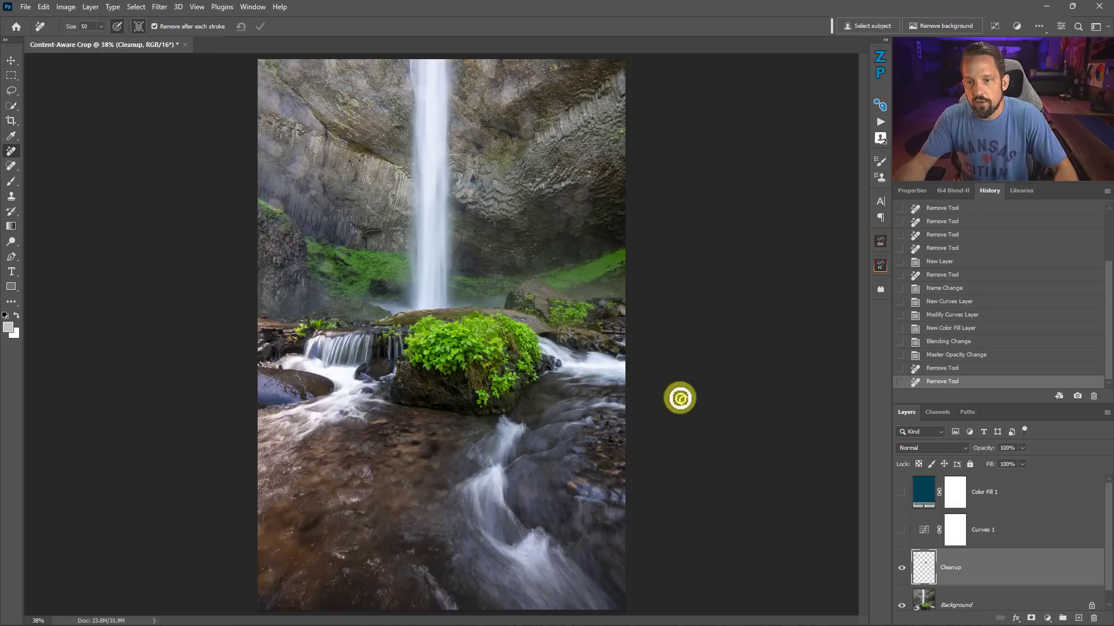
pyautogui.moveTo(536, 246)
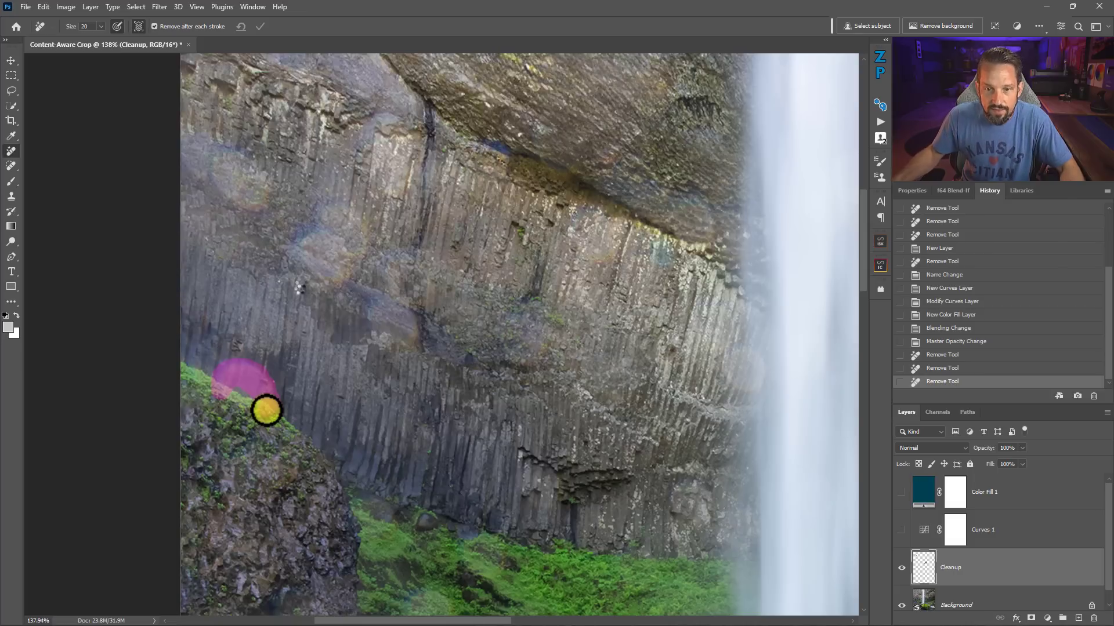
# - Erase the spot by the mossy ledge and the purple spot on the basalt columns with the Remove tool
pyautogui.moveTo(266, 412); pyautogui.dragTo(324, 281)
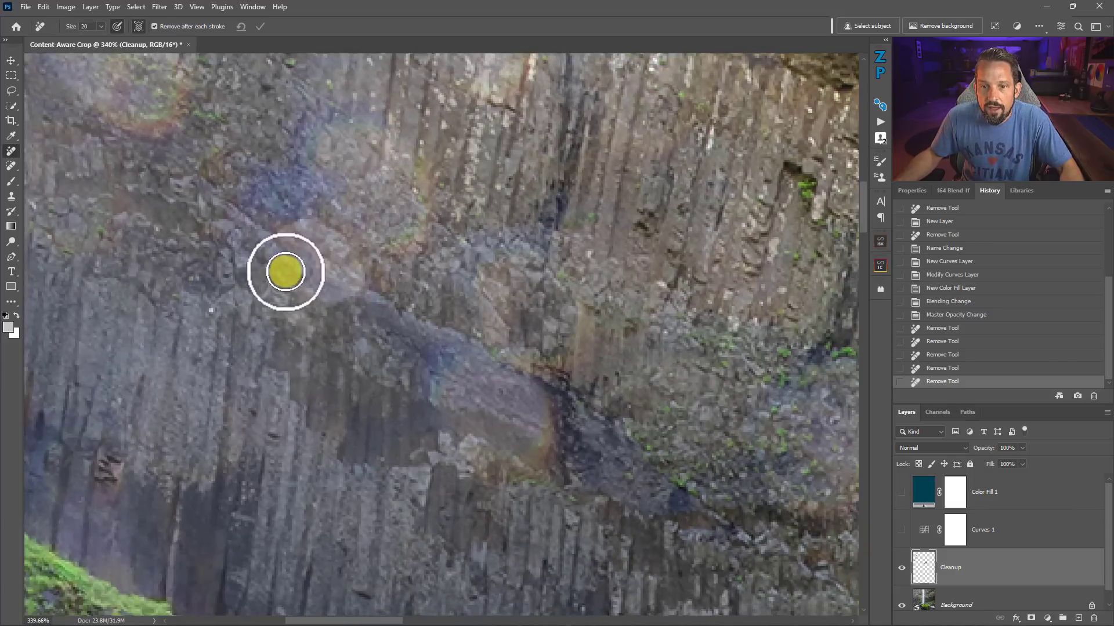
pyautogui.moveTo(342, 334)
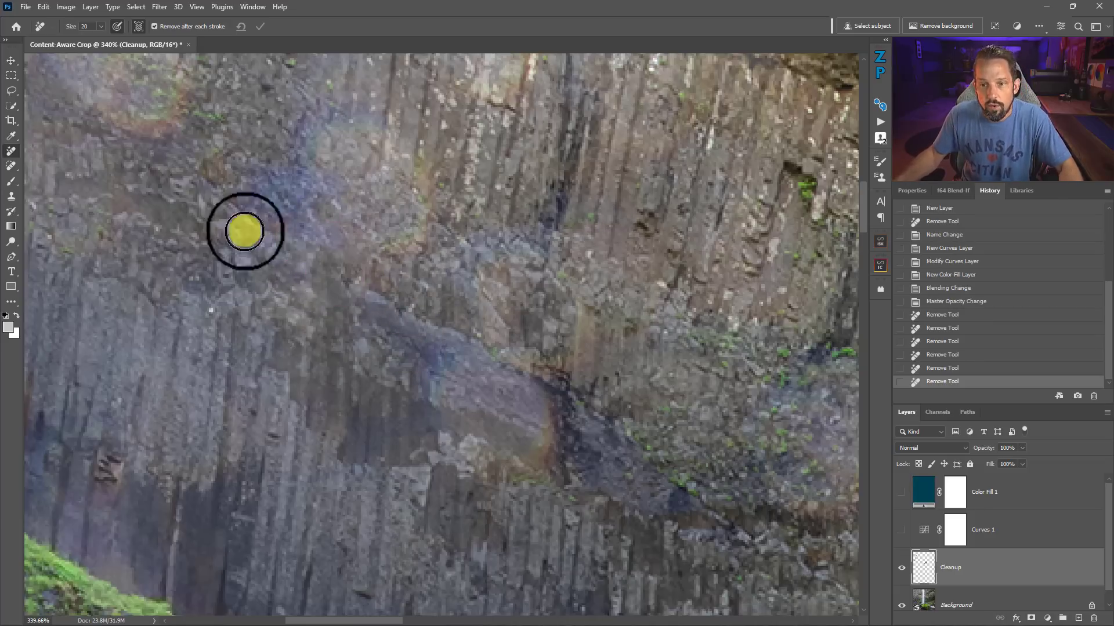
pyautogui.moveTo(306, 208)
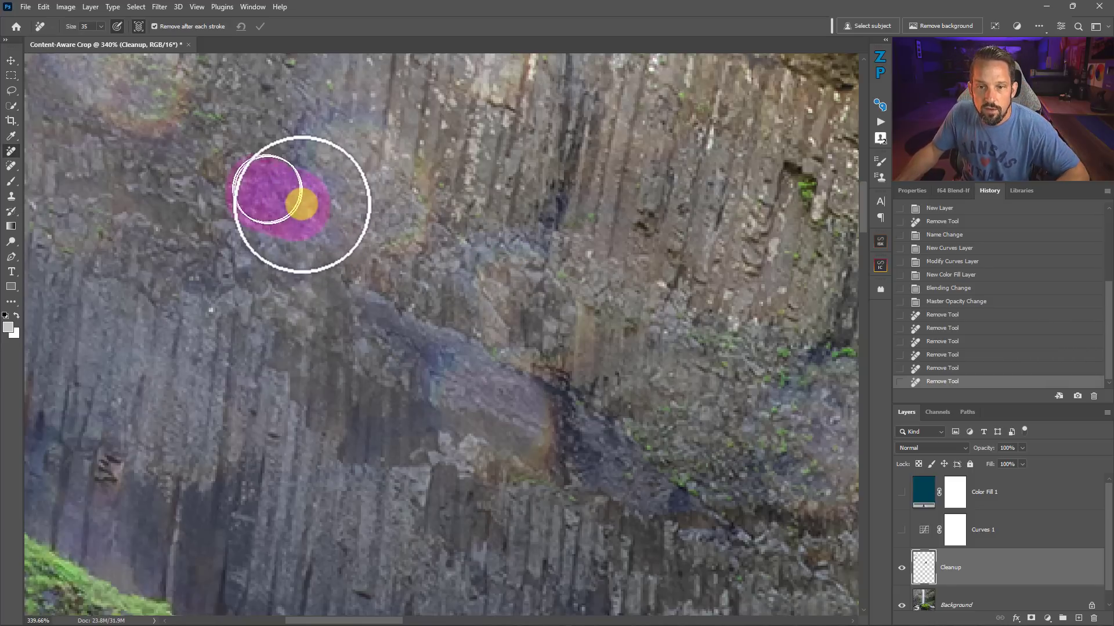
pyautogui.moveTo(298, 202); pyautogui.dragTo(401, 248)
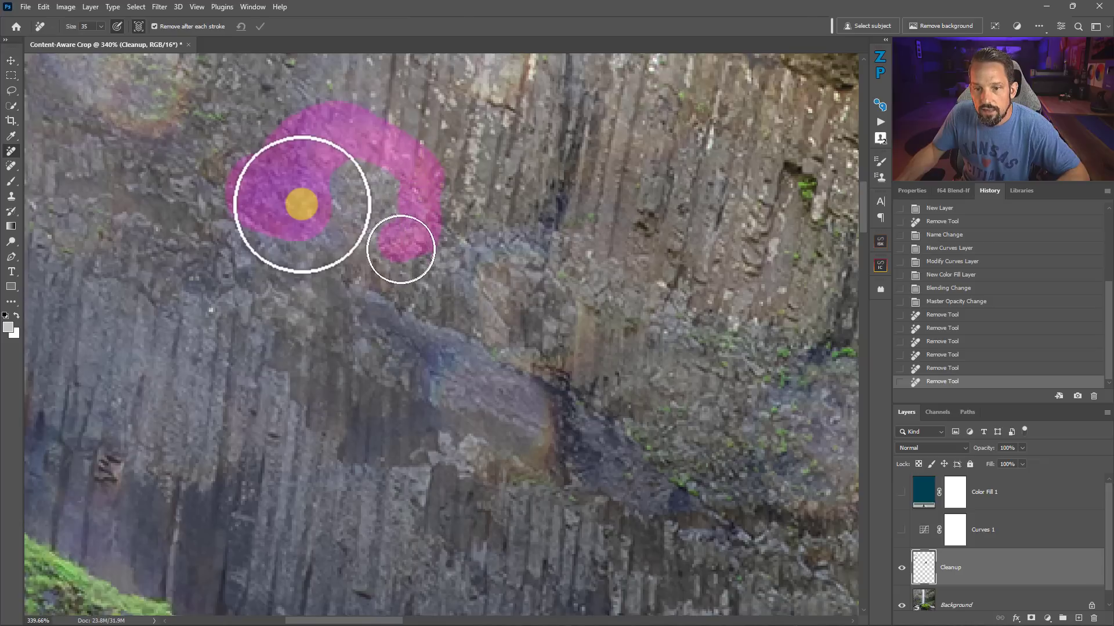
pyautogui.click(401, 248)
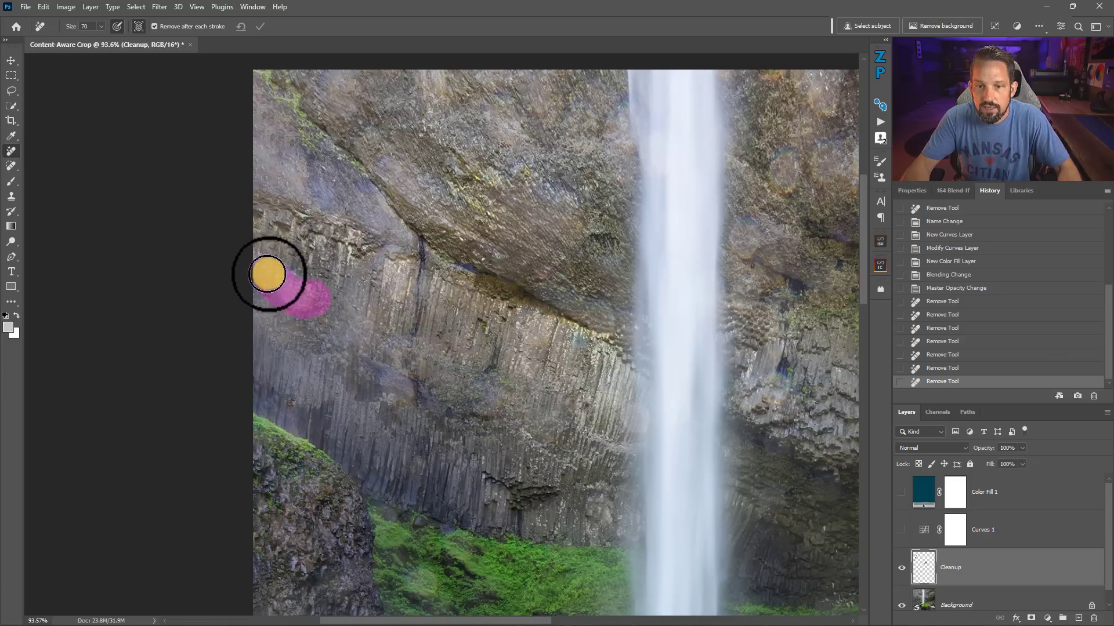
# - Erase the spray spot at the left cliff edge and another nearby spot at Remove size 70
pyautogui.moveTo(268, 275); pyautogui.dragTo(495, 398)
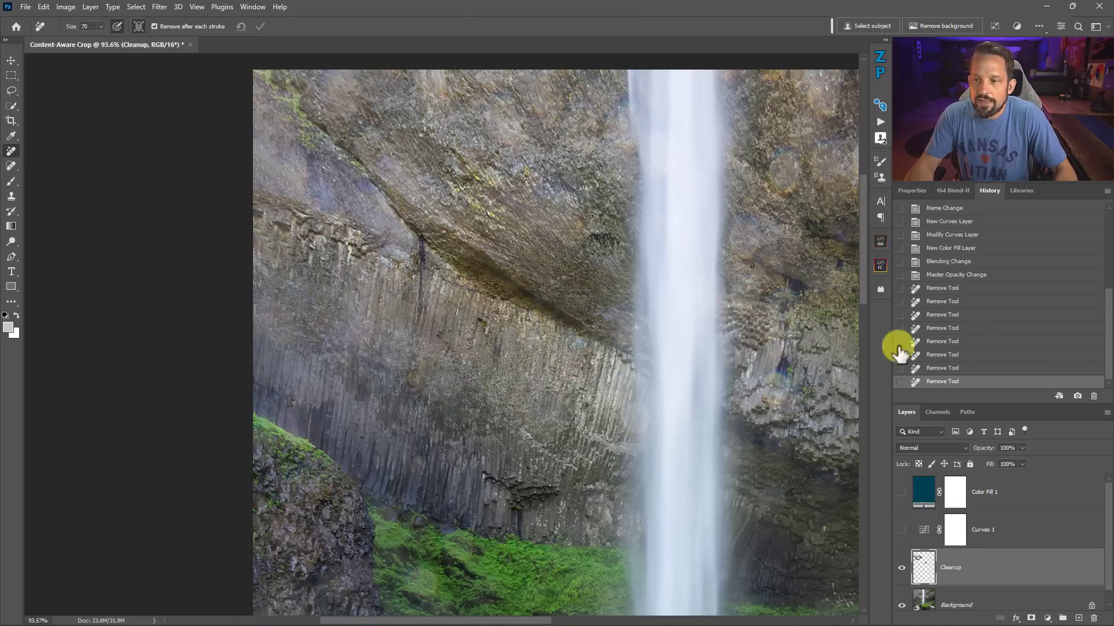
pyautogui.moveTo(951, 365)
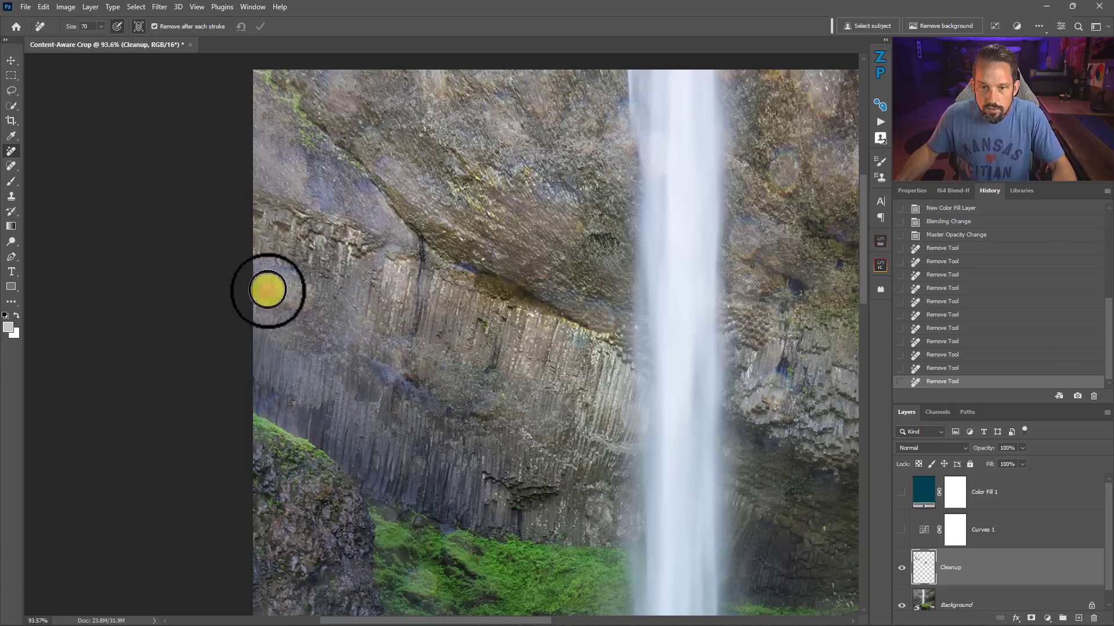
pyautogui.moveTo(268, 291); pyautogui.dragTo(291, 295)
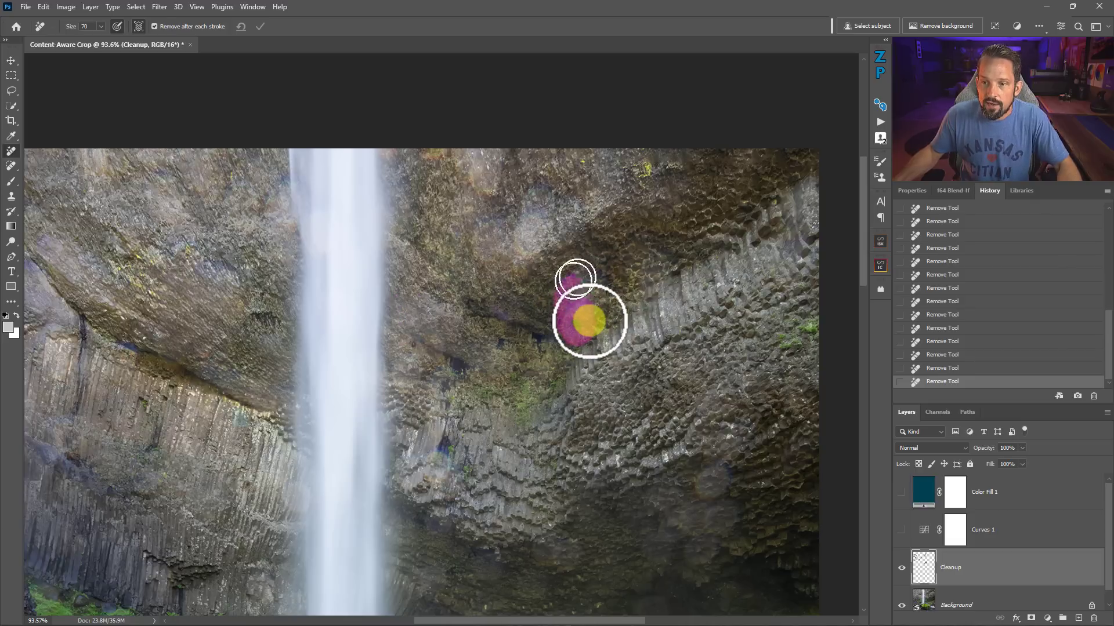
pyautogui.moveTo(588, 321)
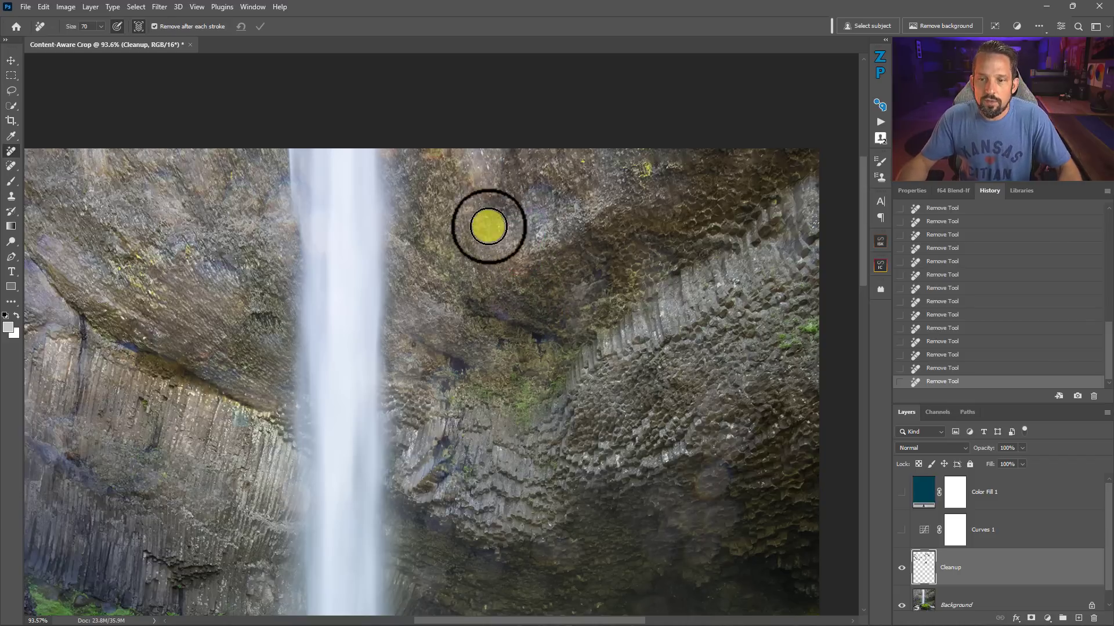
# - Erase the spray spot on the rock overhang right of the waterfall
pyautogui.moveTo(488, 227); pyautogui.dragTo(596, 254)
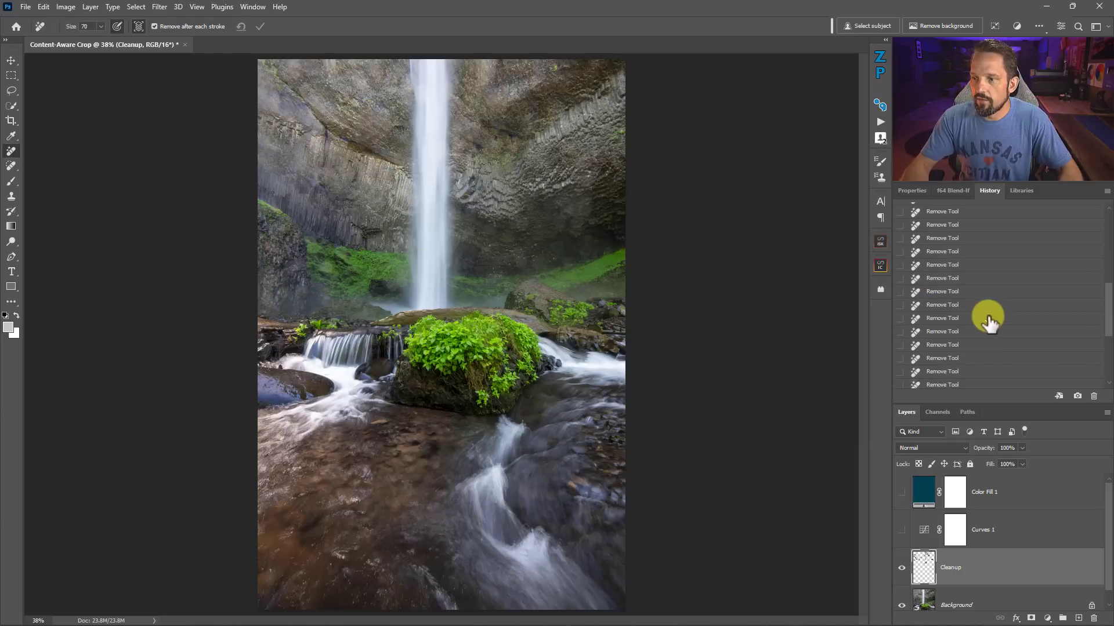
# - Select the opening History snapshot to revert the view to the original spotted photo
pyautogui.click(950, 211)
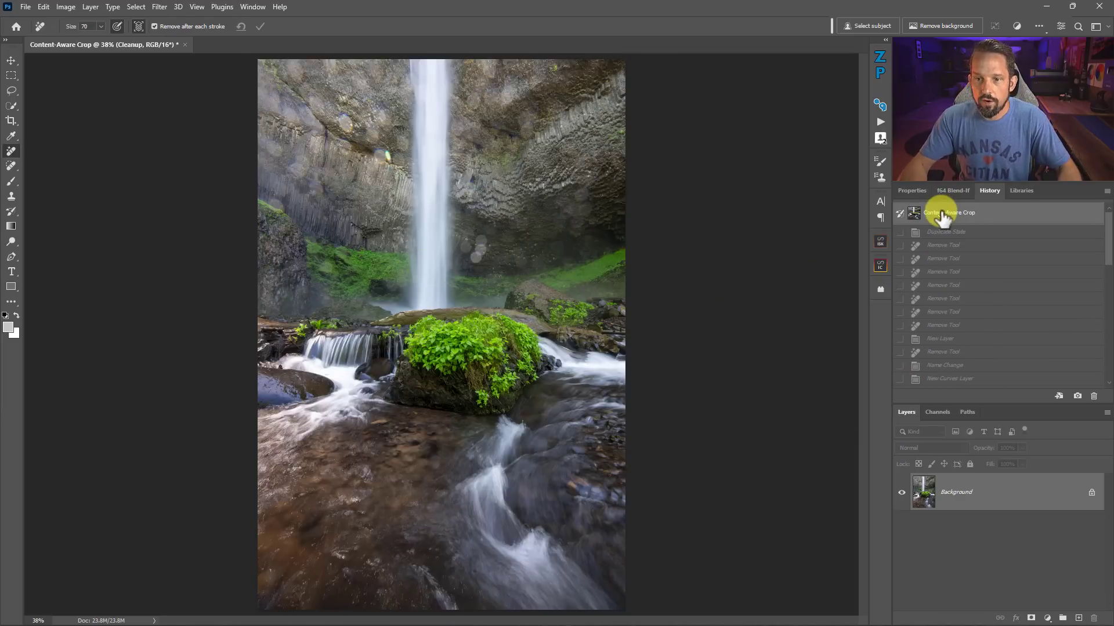
pyautogui.click(950, 212)
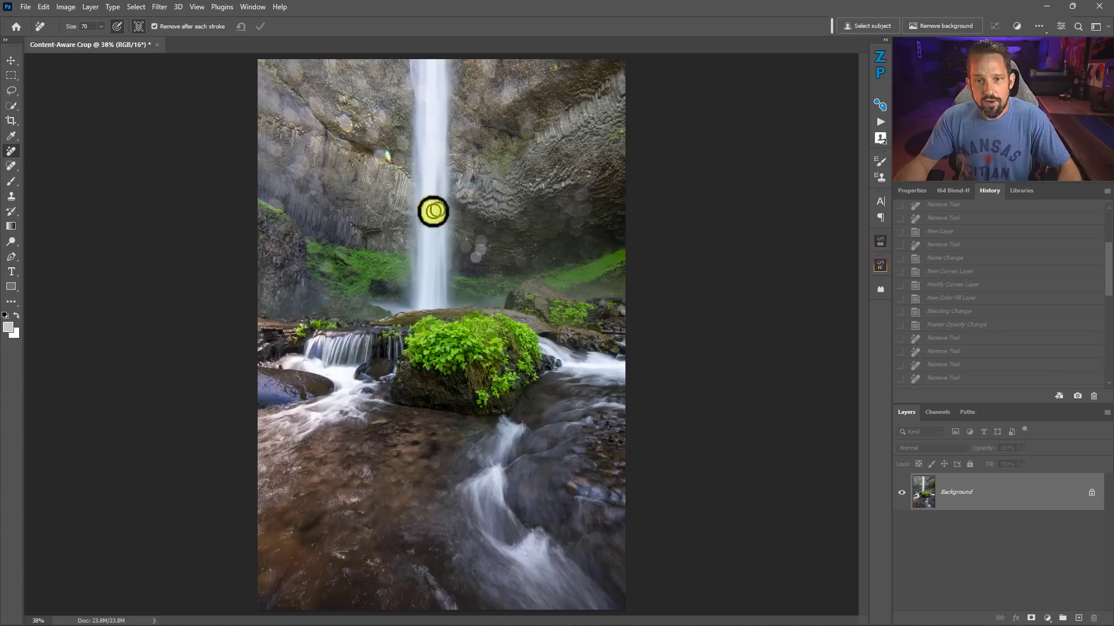